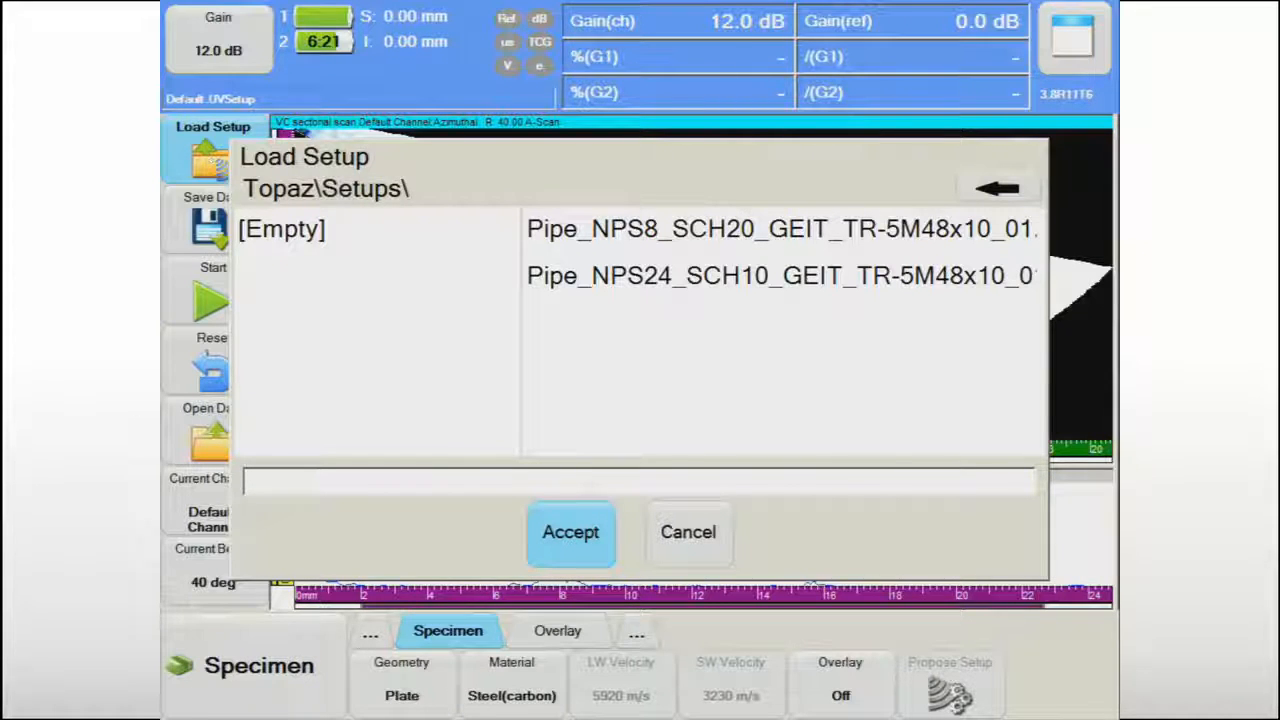
# Load the Pipe_NPS8_SCH20_GEIT_TR-5M48x10_01.UVSetup pipe setup.
pyautogui.click(782, 228)
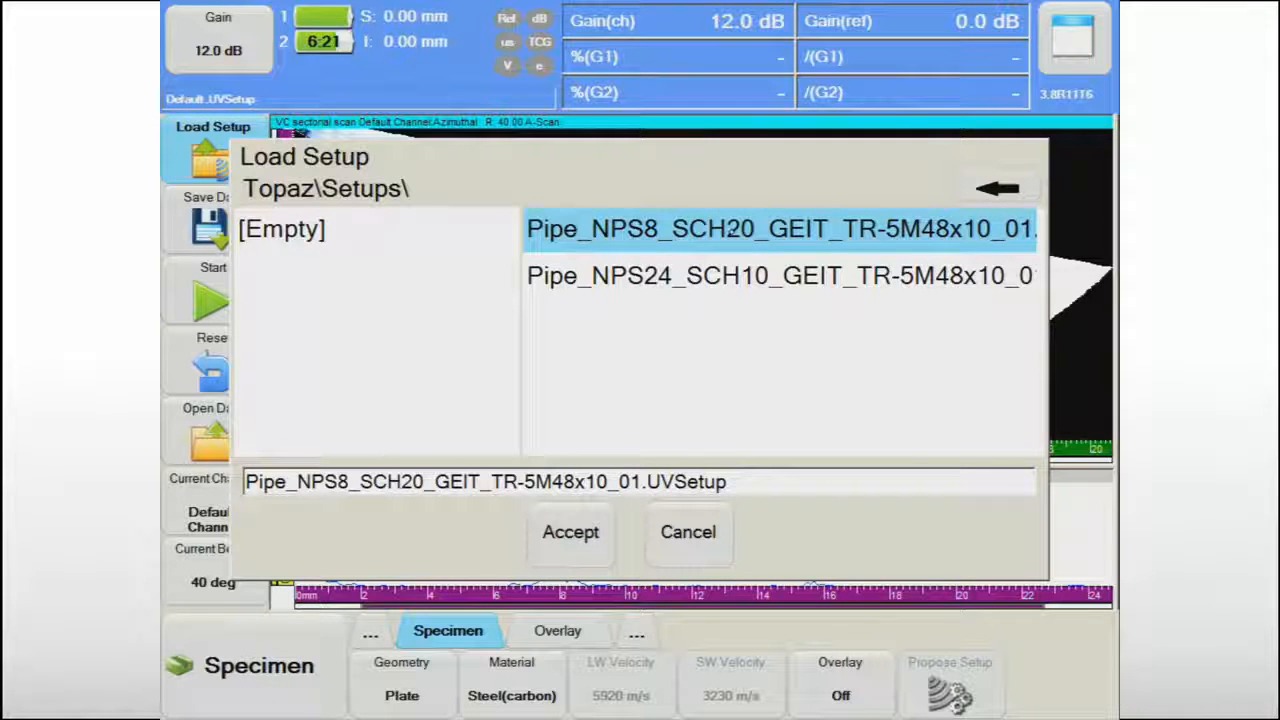
pyautogui.click(570, 532)
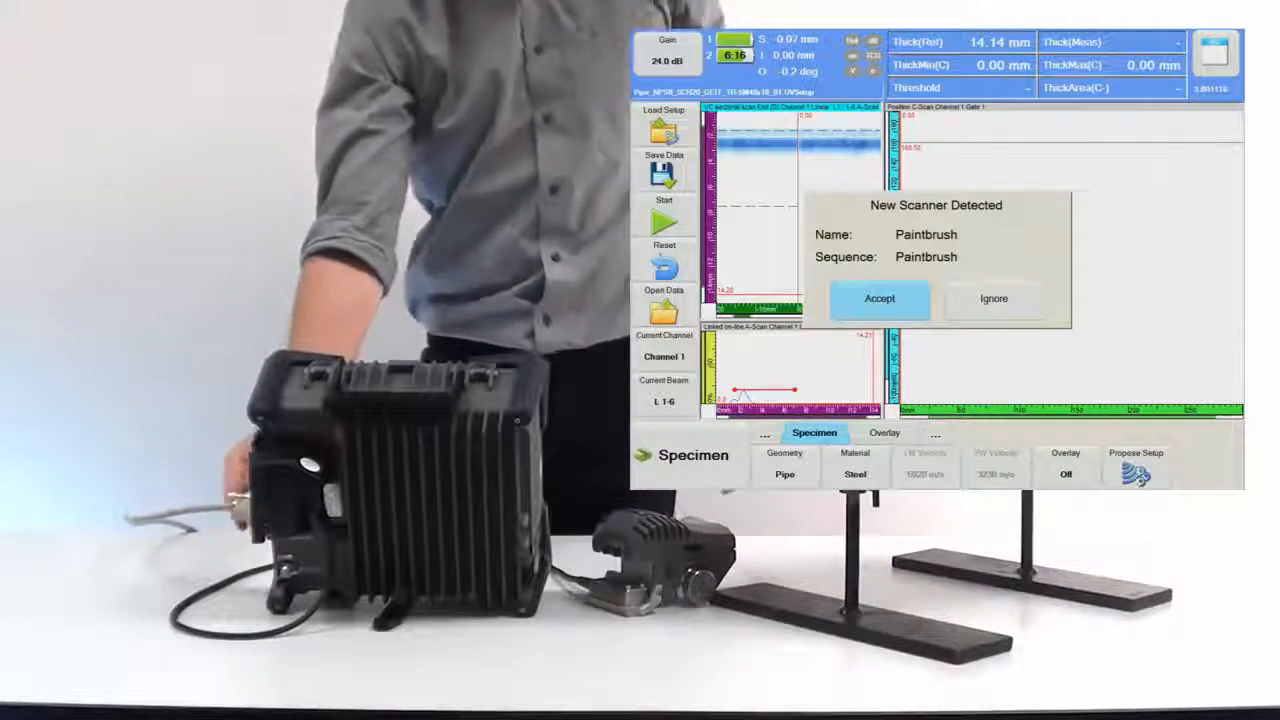
# Accept the Paintbrush scanner and configure channel 1 as Phased Array-PitchCatch, reviewing its calculator parameters.
pyautogui.click(880, 298)
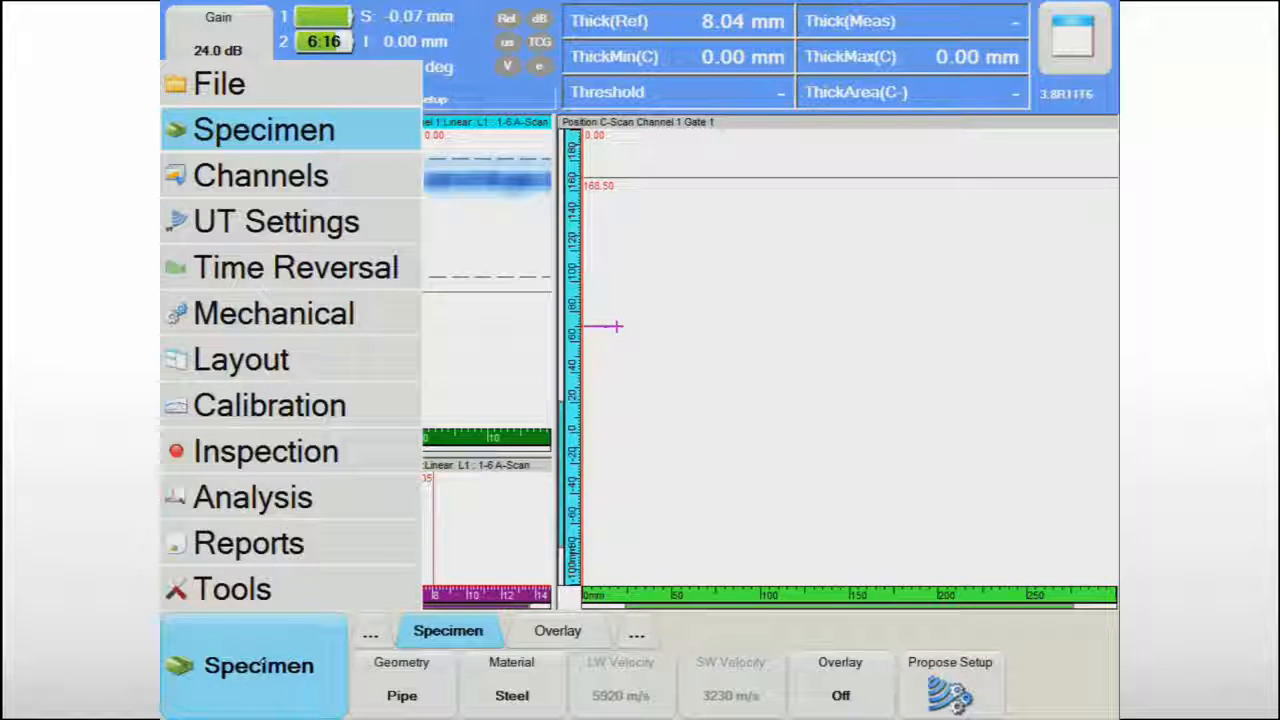
pyautogui.click(260, 176)
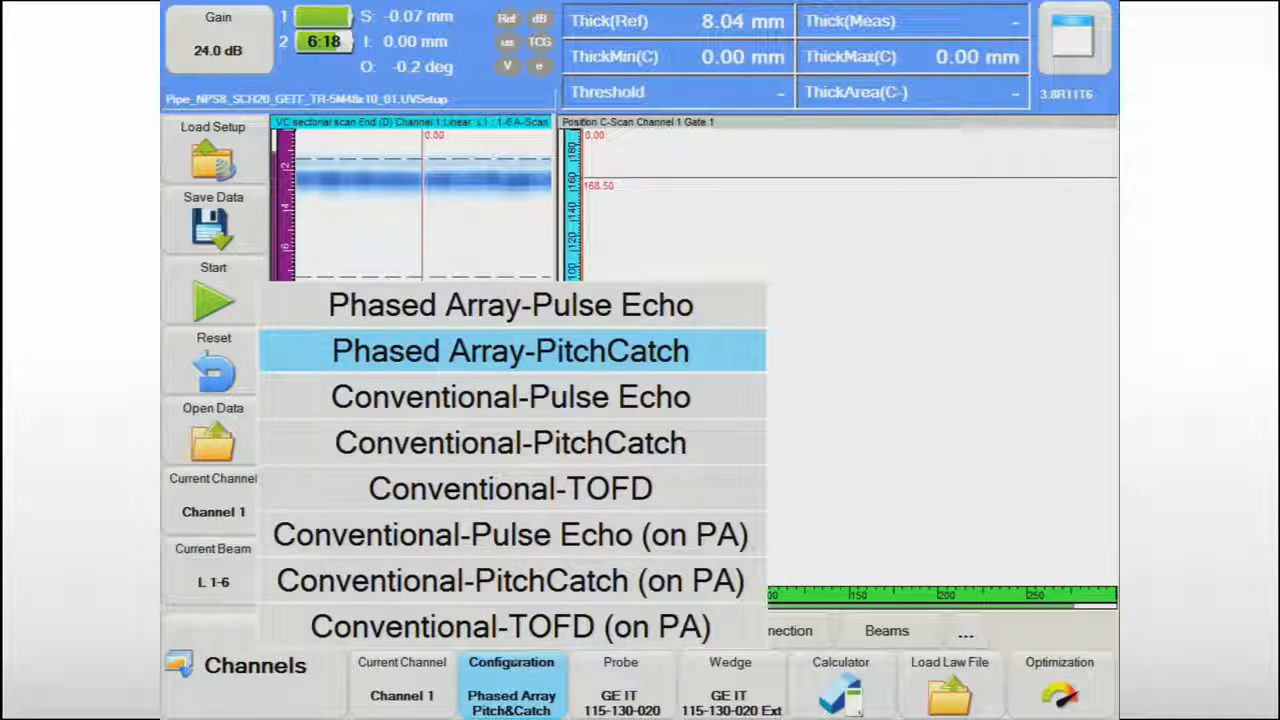
pyautogui.click(510, 350)
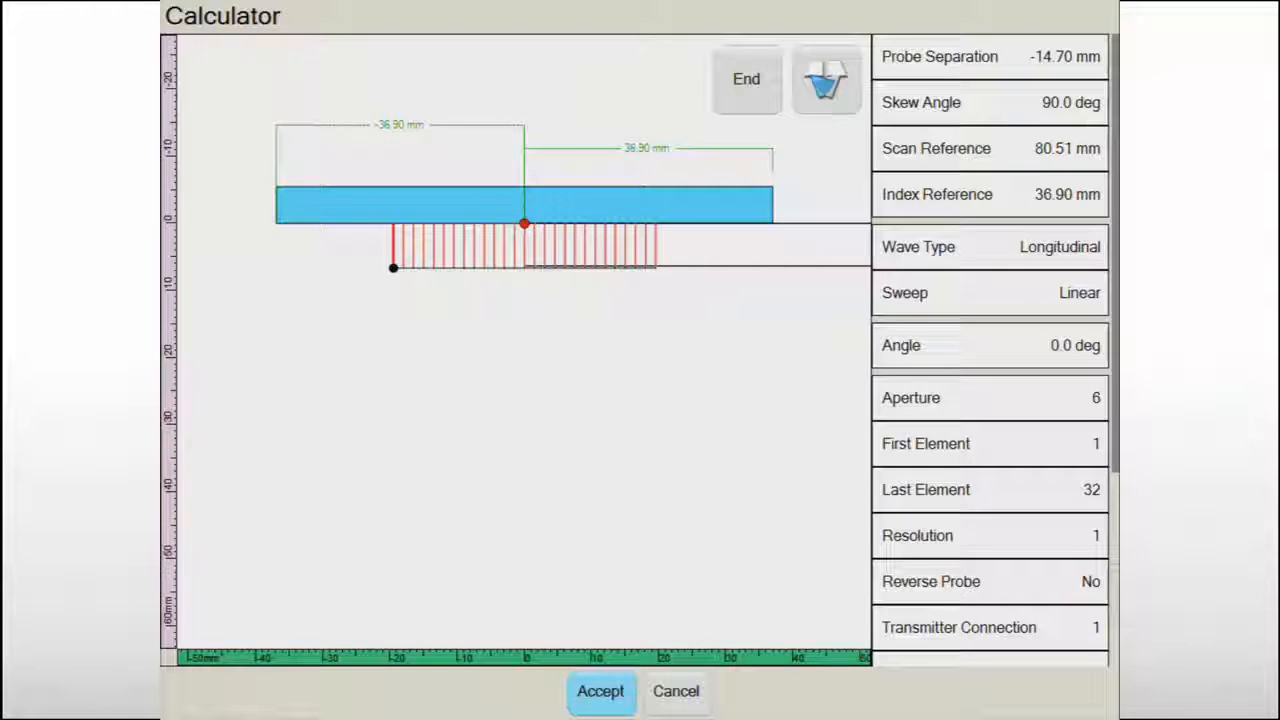
pyautogui.scroll(-3)
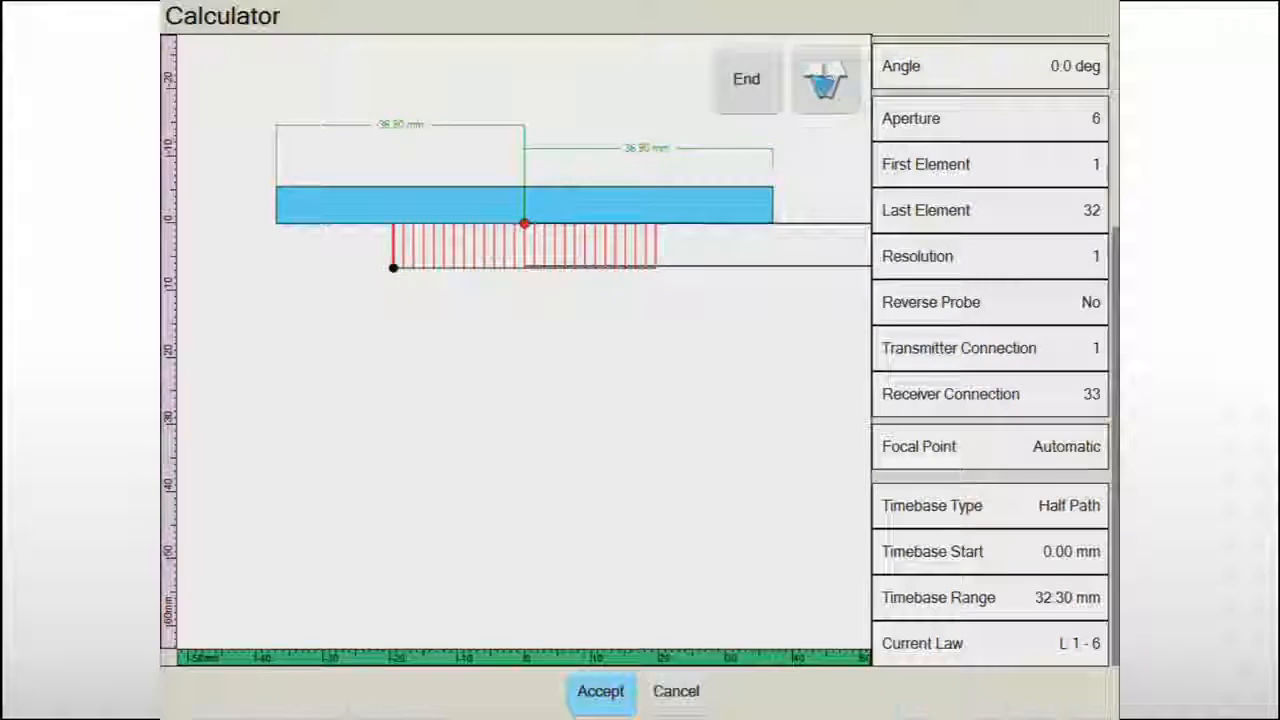
# Accept the calculated beam laws and run the probe Element Check under Calibration.
pyautogui.click(600, 692)
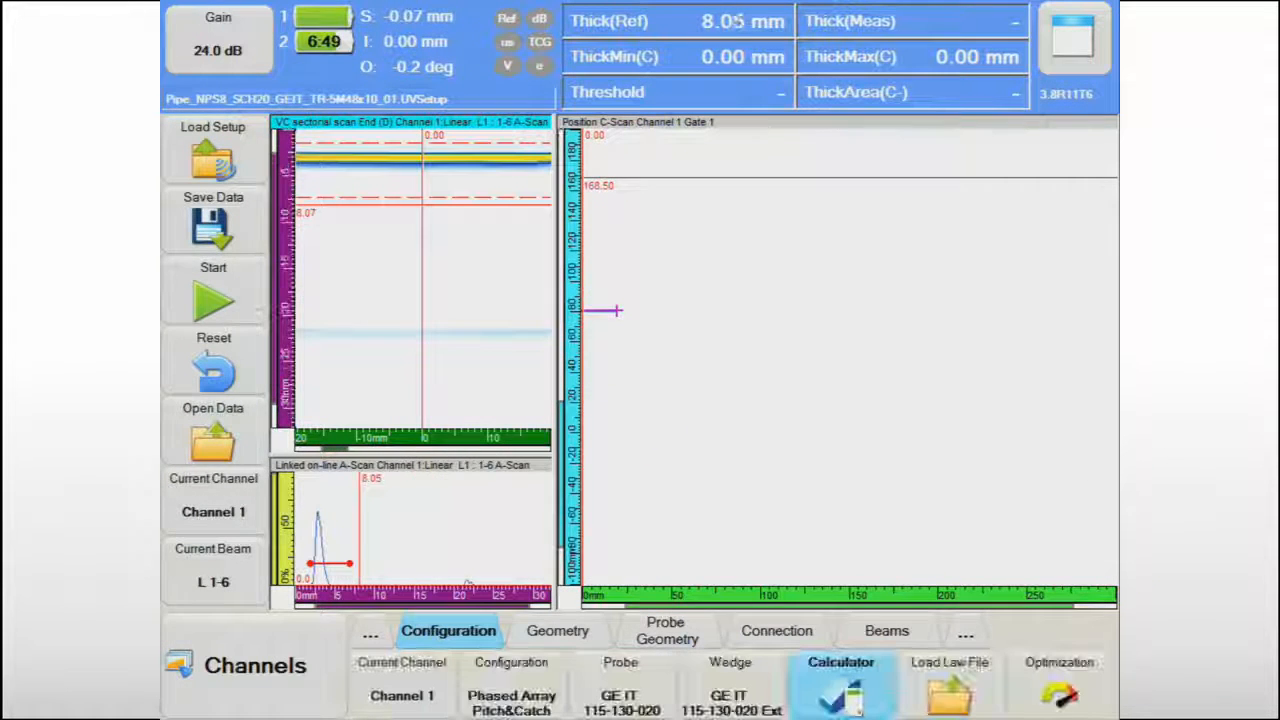
pyautogui.click(252, 664)
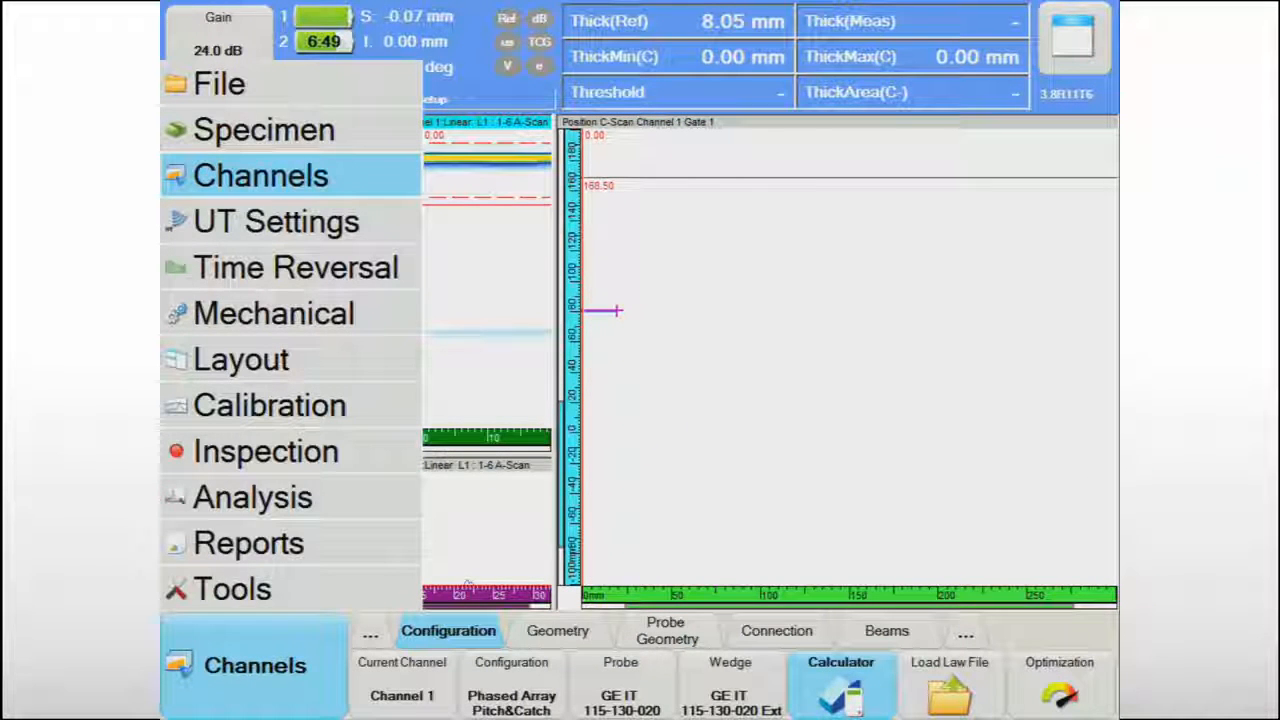
pyautogui.click(268, 404)
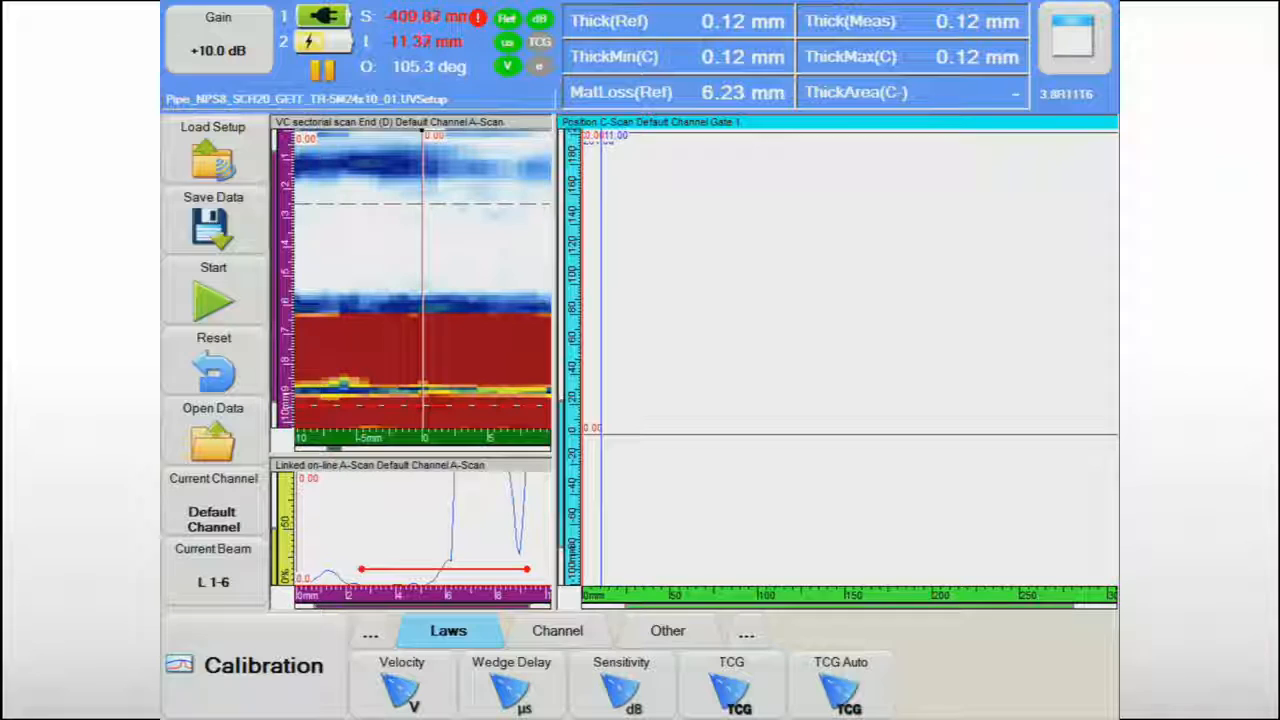
pyautogui.click(668, 630)
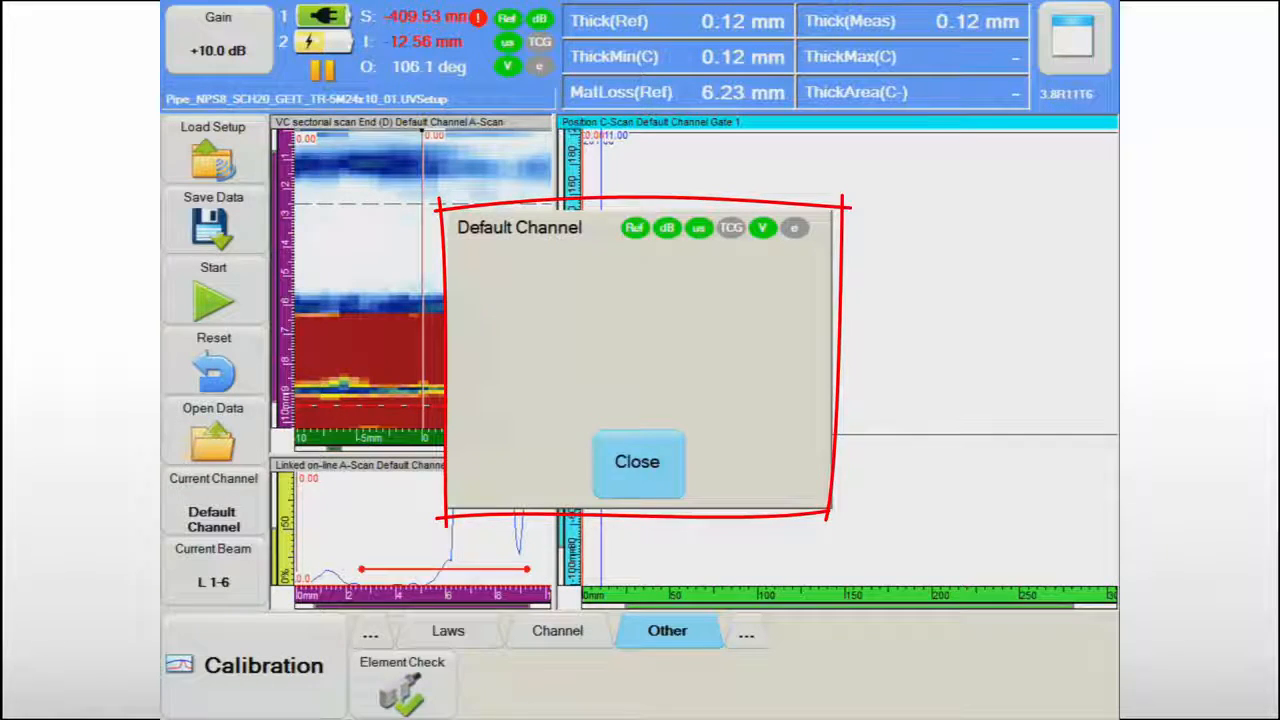
pyautogui.click(636, 462)
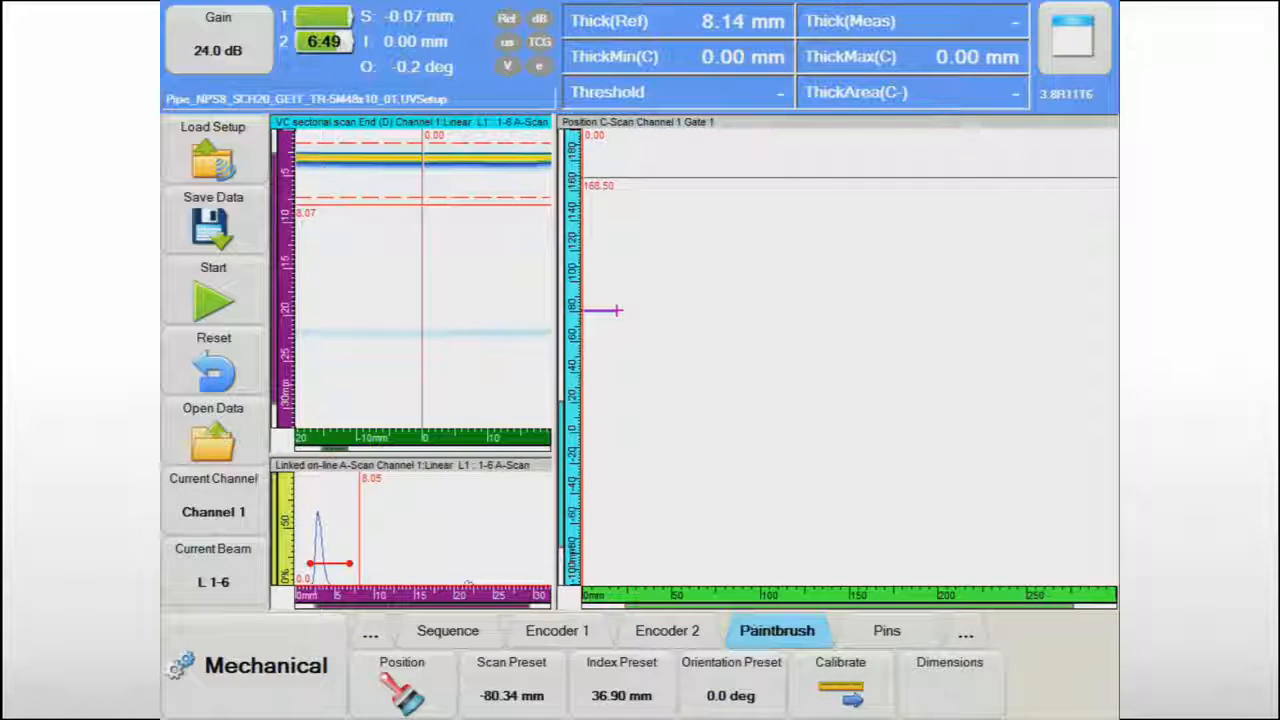
# Accept the Paintbrush position presets on the pipe and acquire the corrosion C-scan.
pyautogui.click(400, 684)
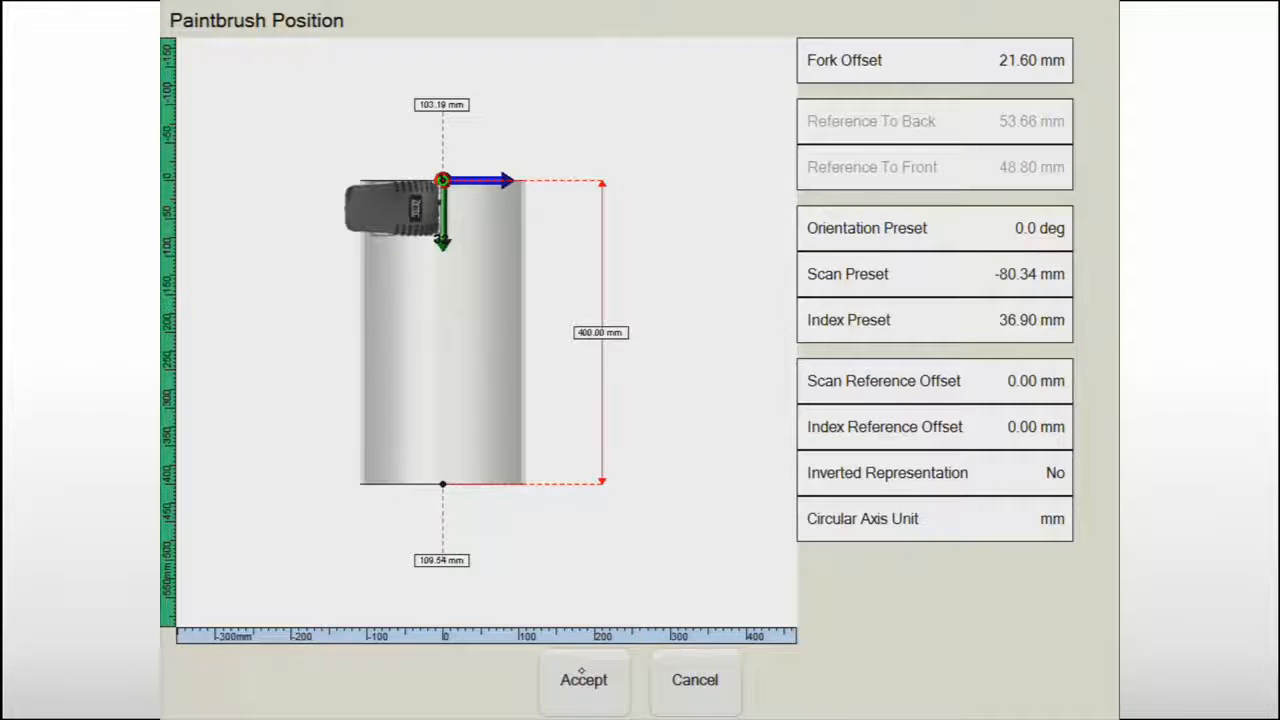
pyautogui.click(584, 680)
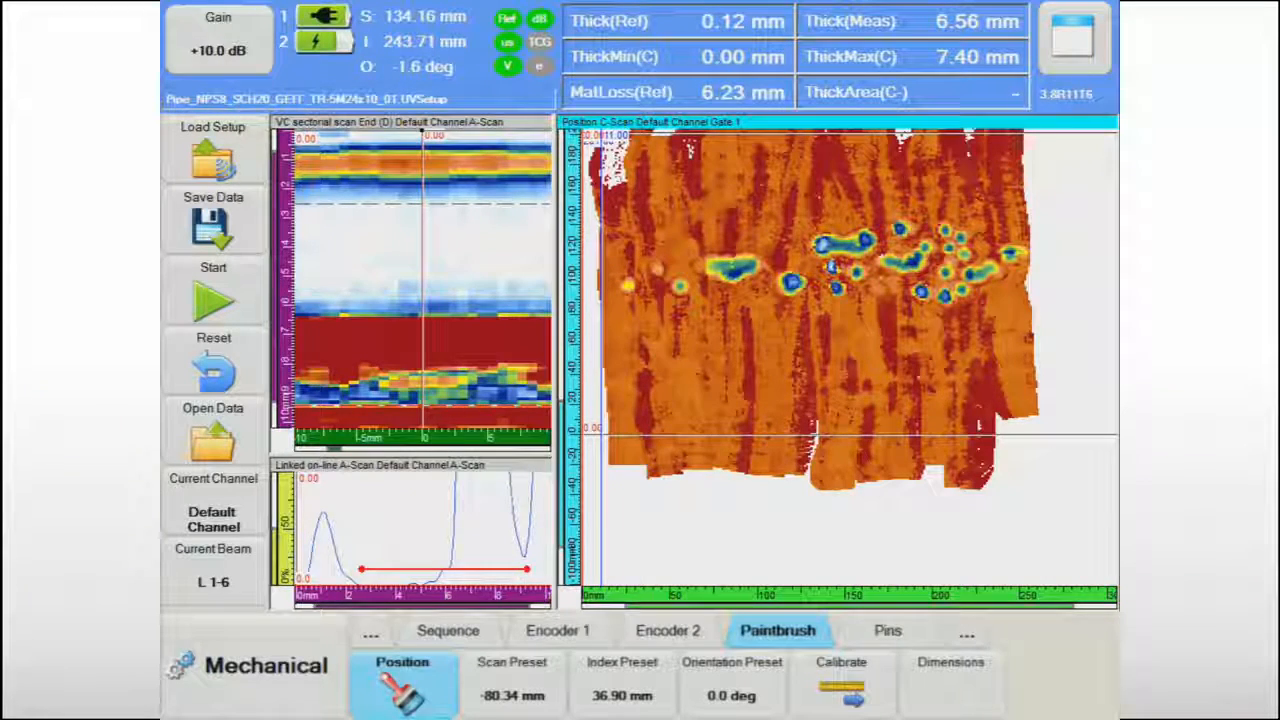
# Open the Pipe_NPS8_SCH20_GEIT_TR-5M24x10_01 corrosion data file for analysis.
pyautogui.click(212, 430)
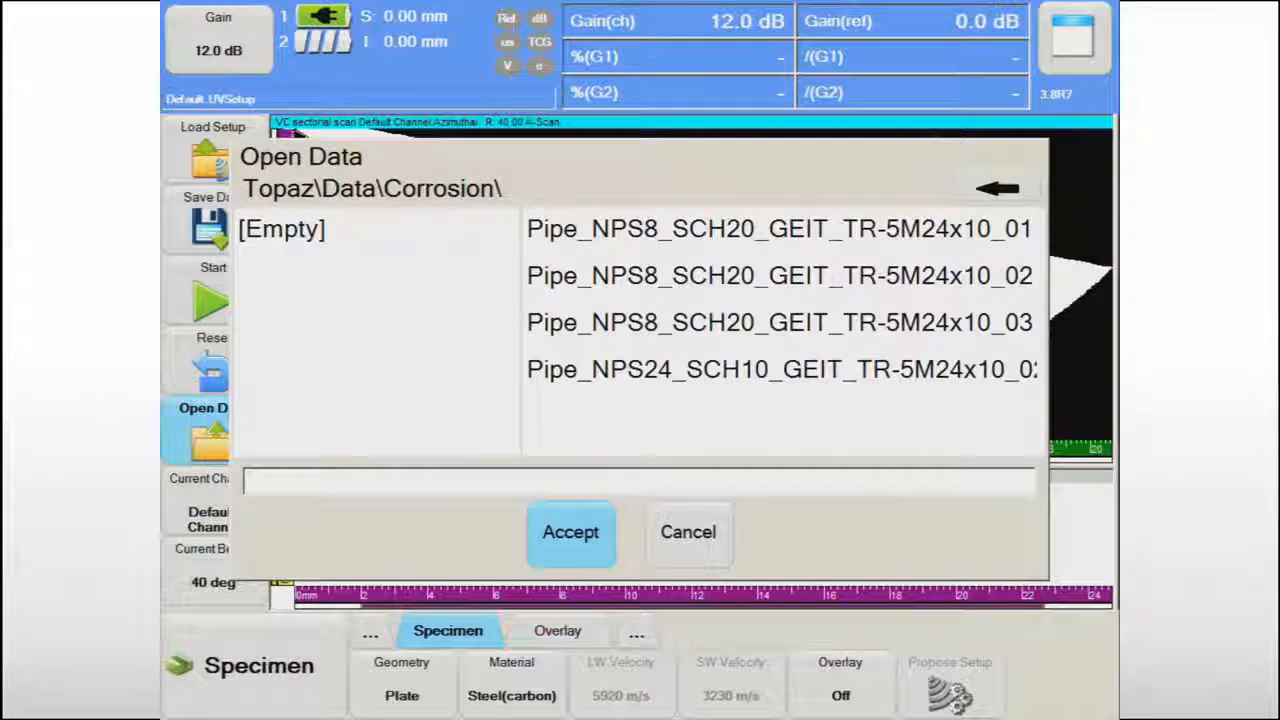
pyautogui.click(780, 228)
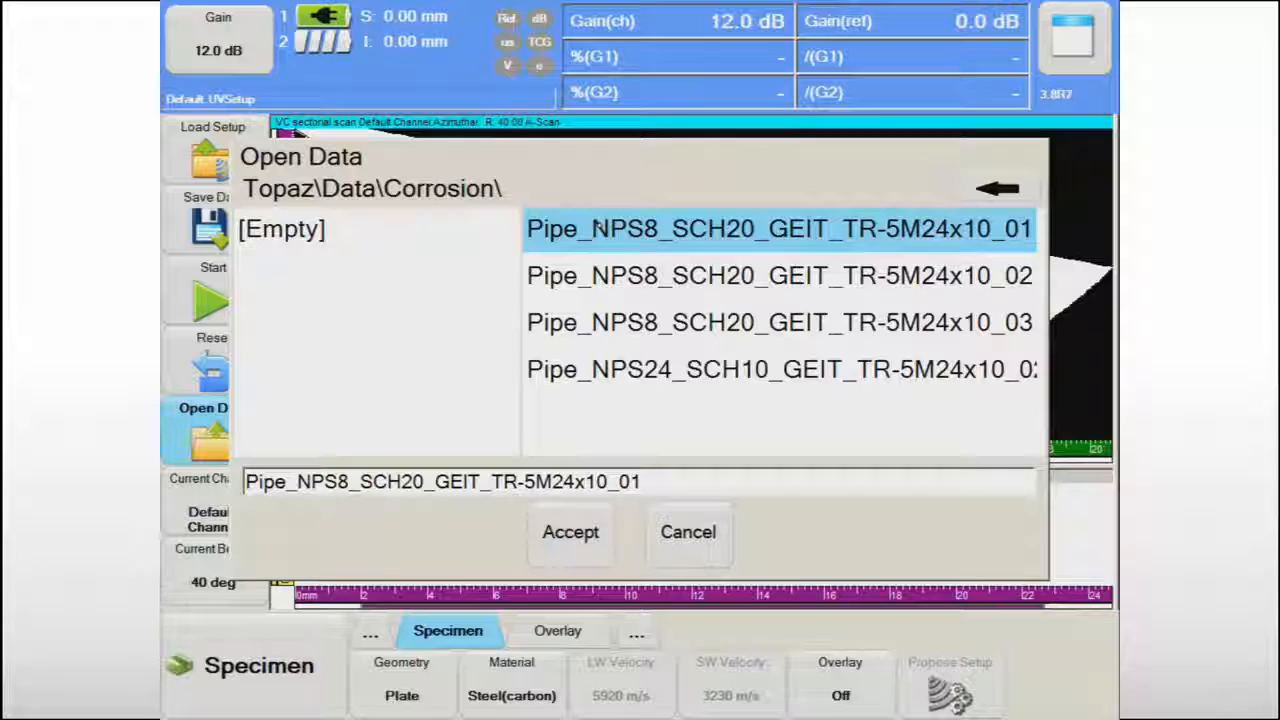
pyautogui.click(570, 532)
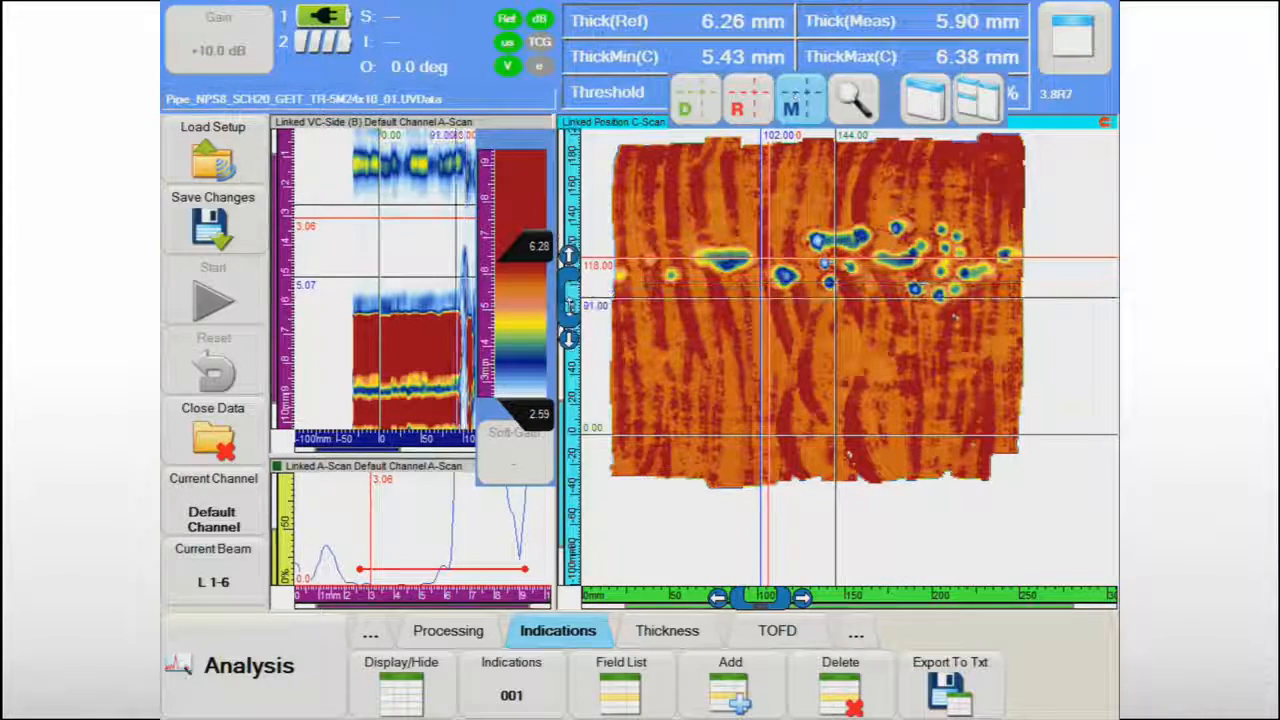
# Record a cursor thickness measurement as an indication, hide the table, and start the File Merger.
pyautogui.moveTo(764, 596); pyautogui.dragTo(810, 596)
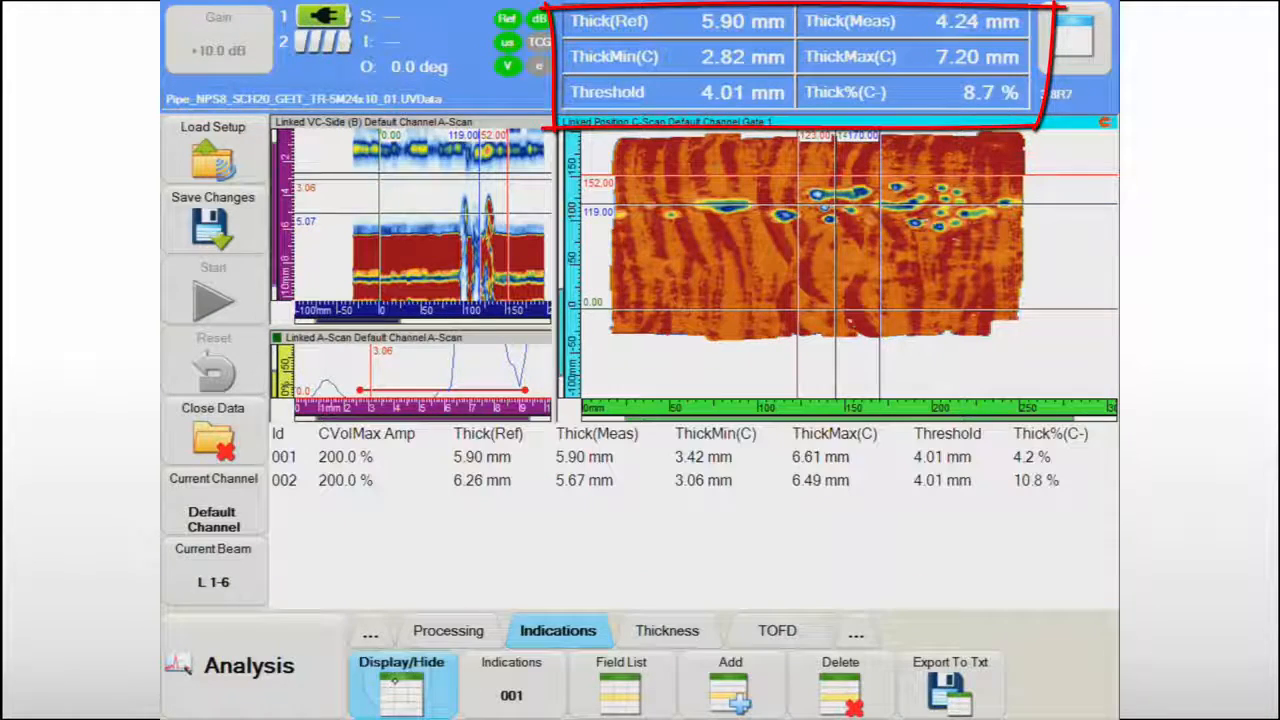
pyautogui.click(730, 684)
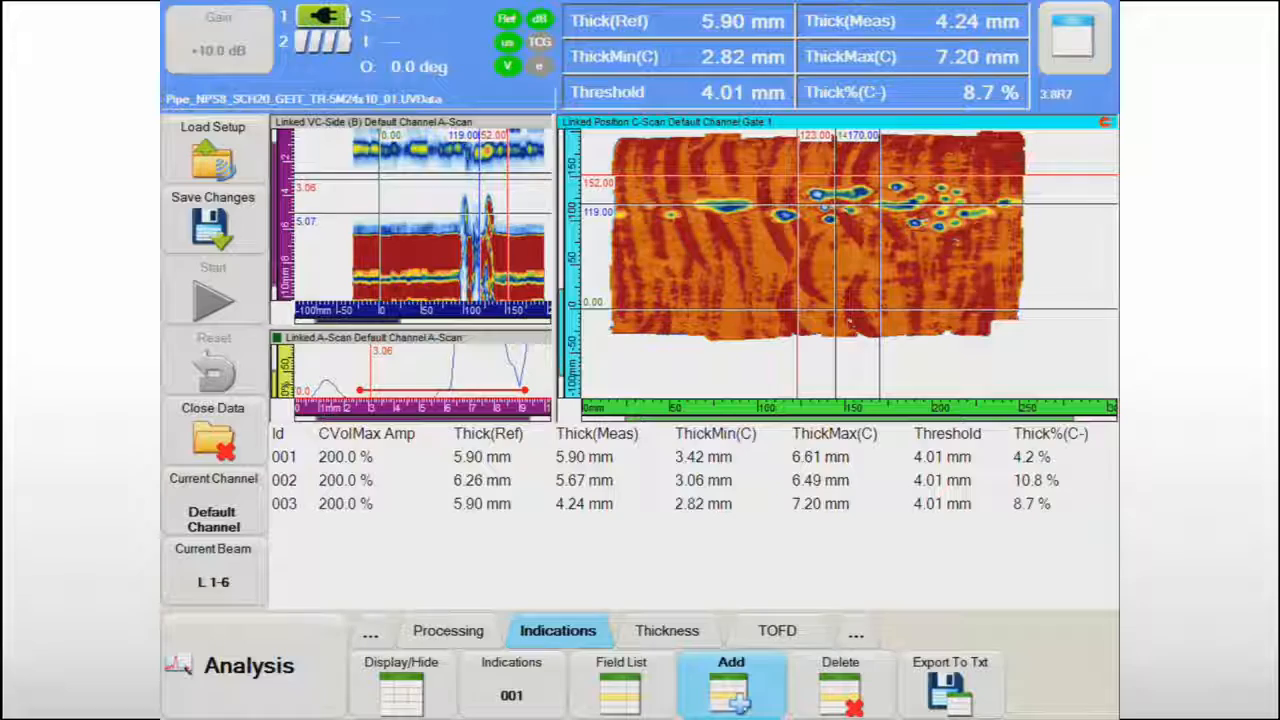
pyautogui.click(732, 684)
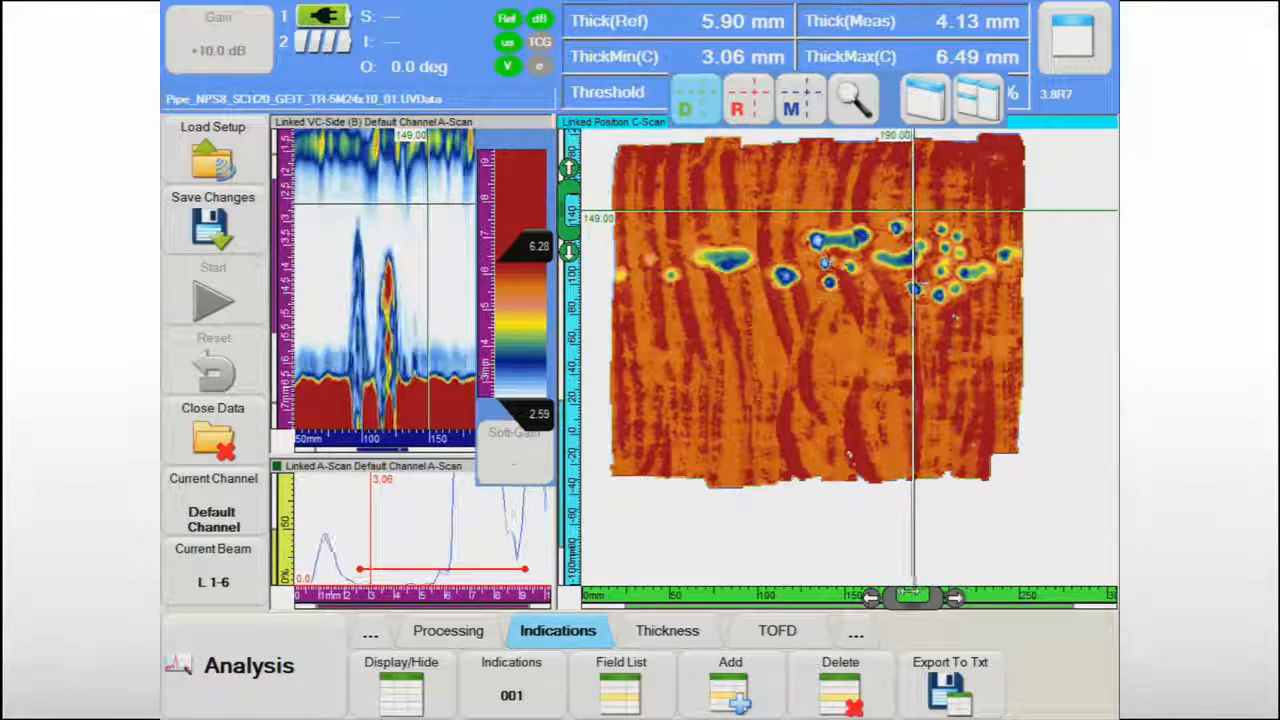
pyautogui.click(448, 630)
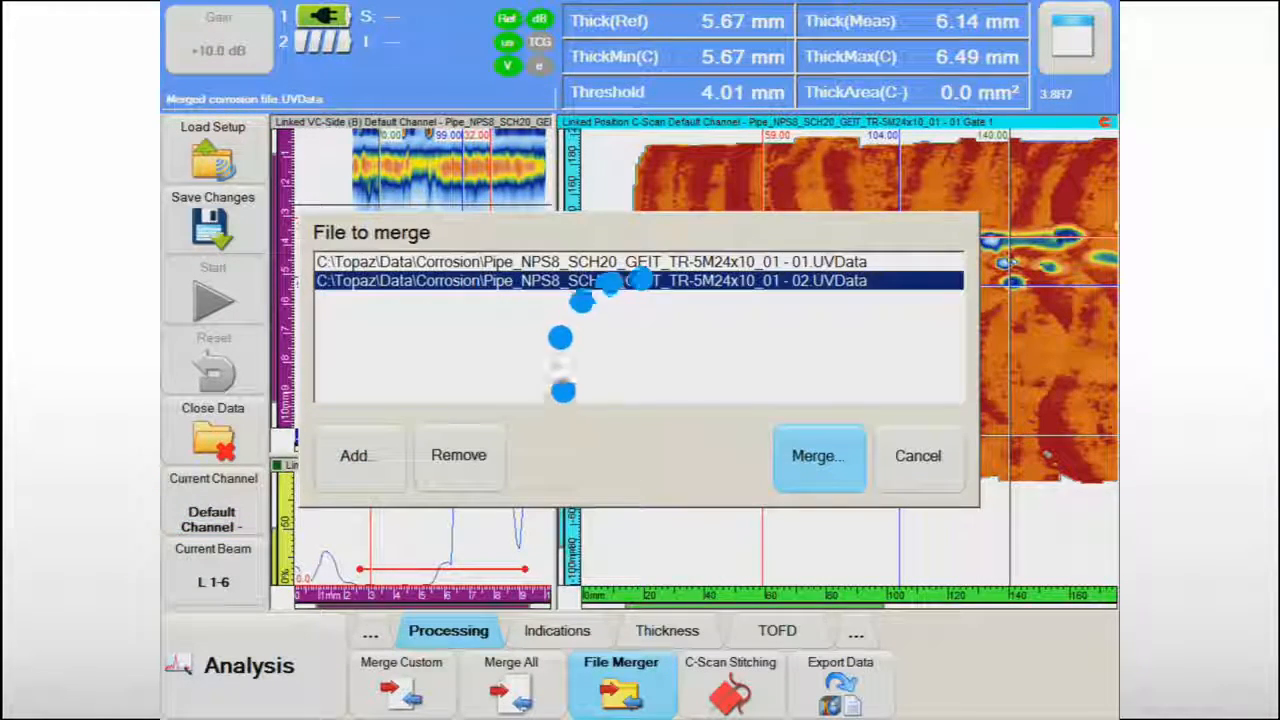
# Add the second C-scan to the stitching and shift it upward into alignment.
pyautogui.click(818, 456)
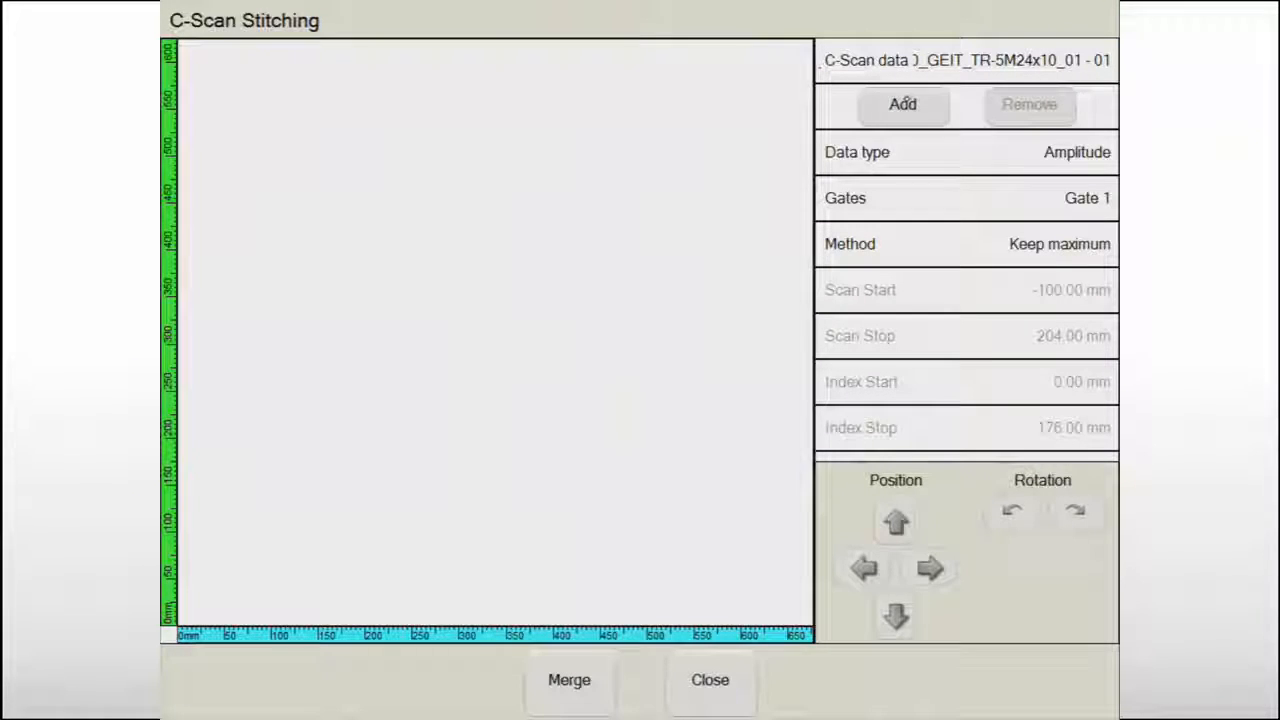
pyautogui.click(902, 104)
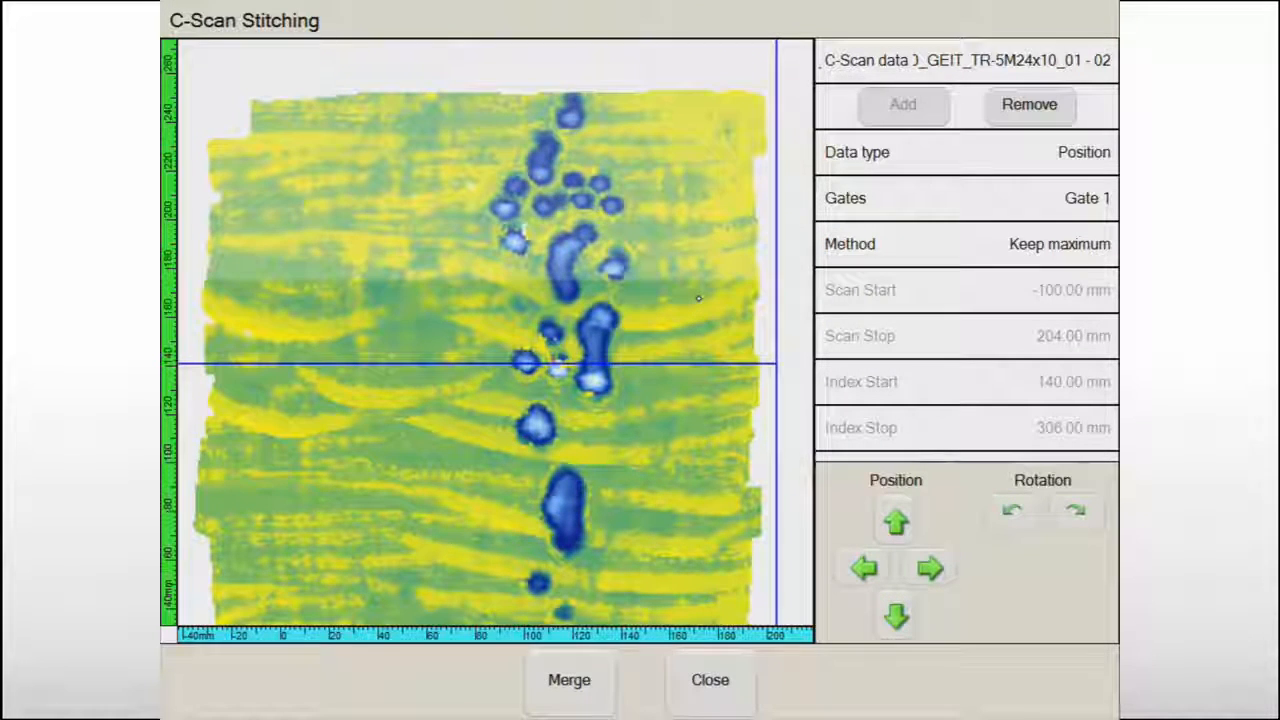
pyautogui.click(896, 520)
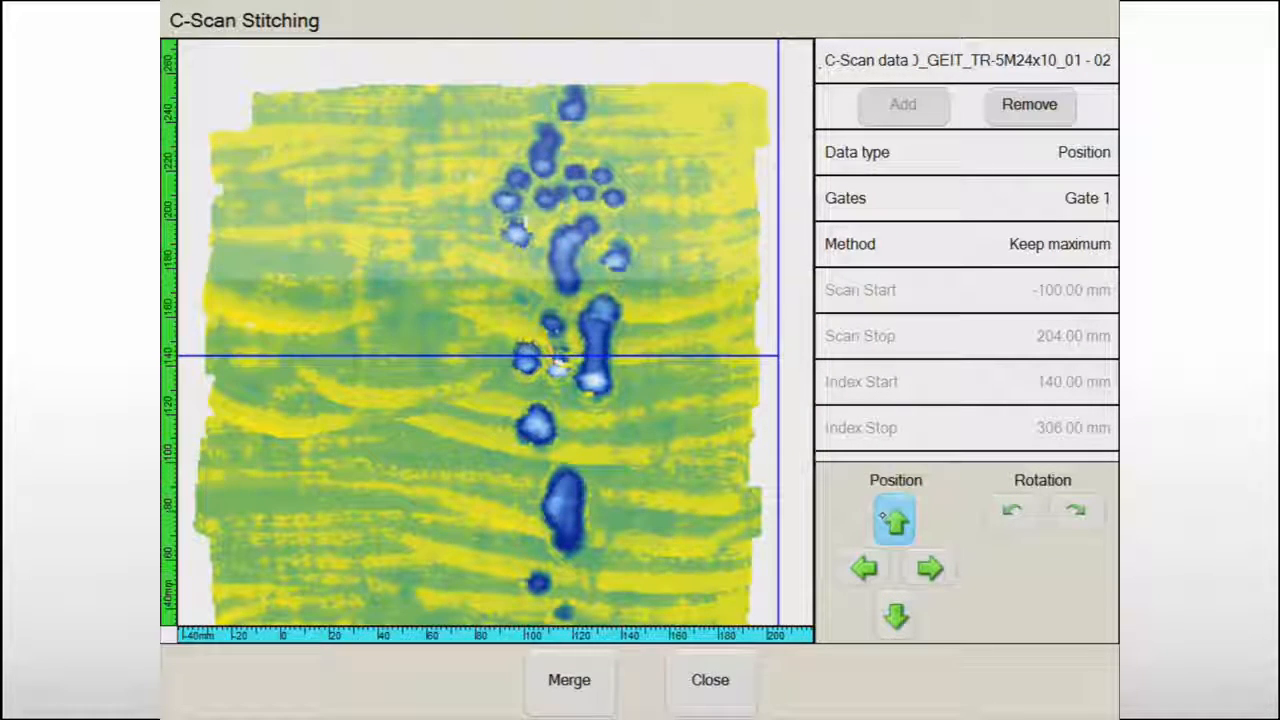
pyautogui.click(928, 568)
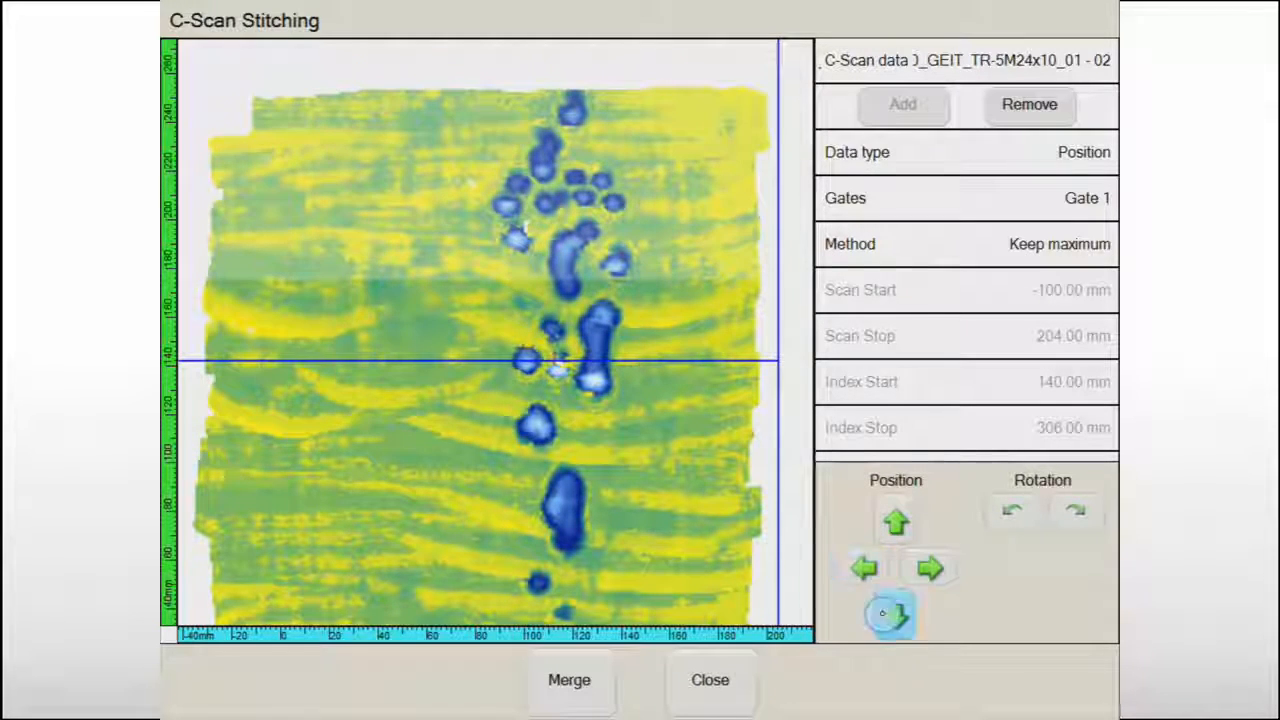
# Merge the C-scans as StitchMerge 01 and show the six-indication report table.
pyautogui.click(568, 680)
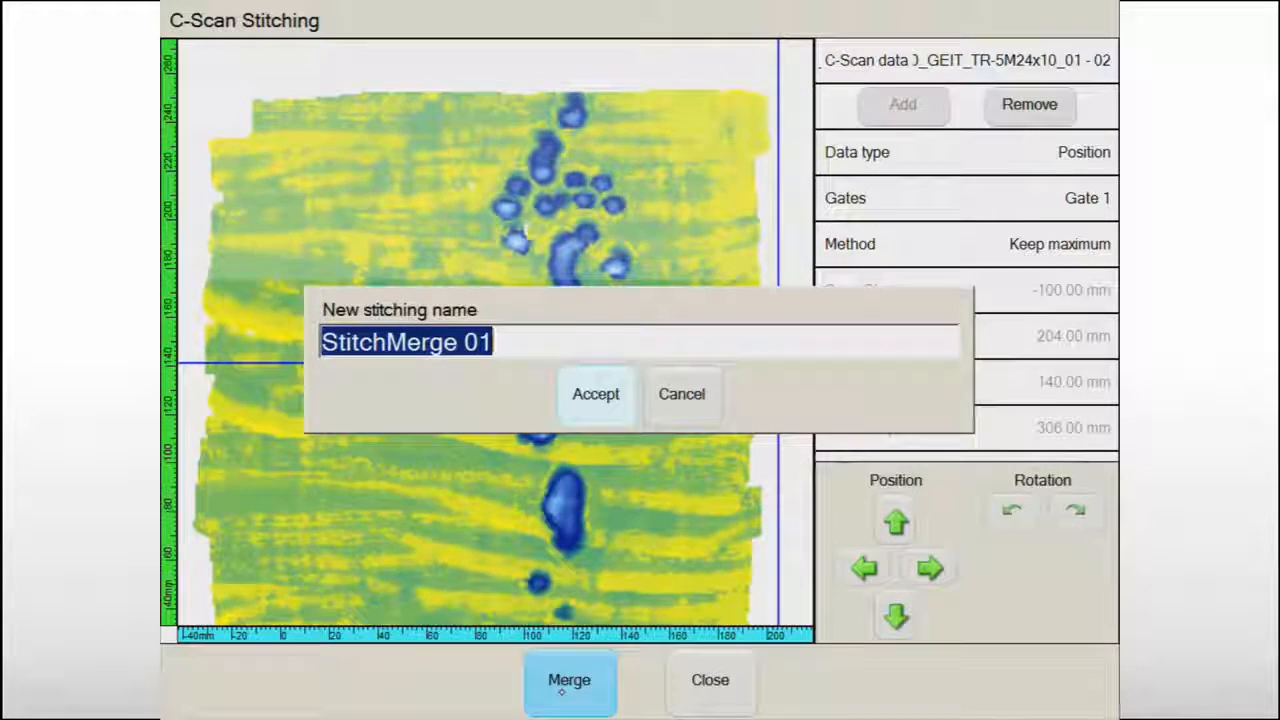
pyautogui.click(596, 392)
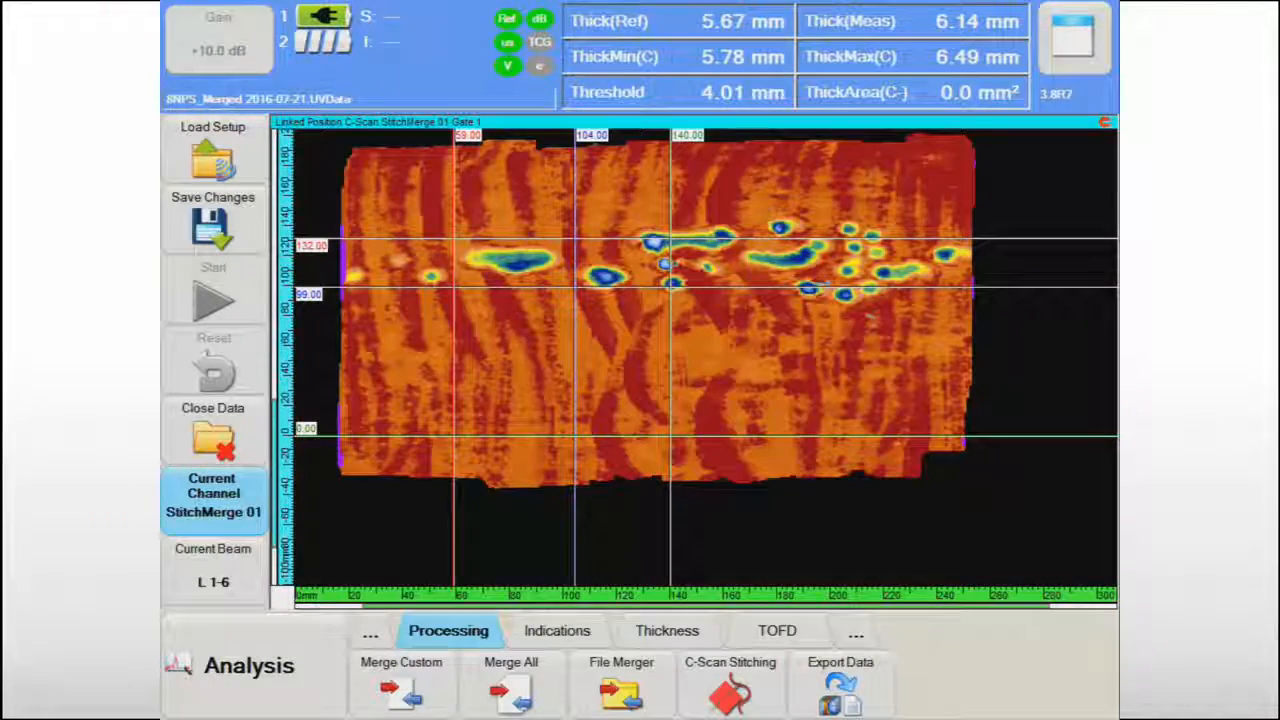
pyautogui.click(556, 630)
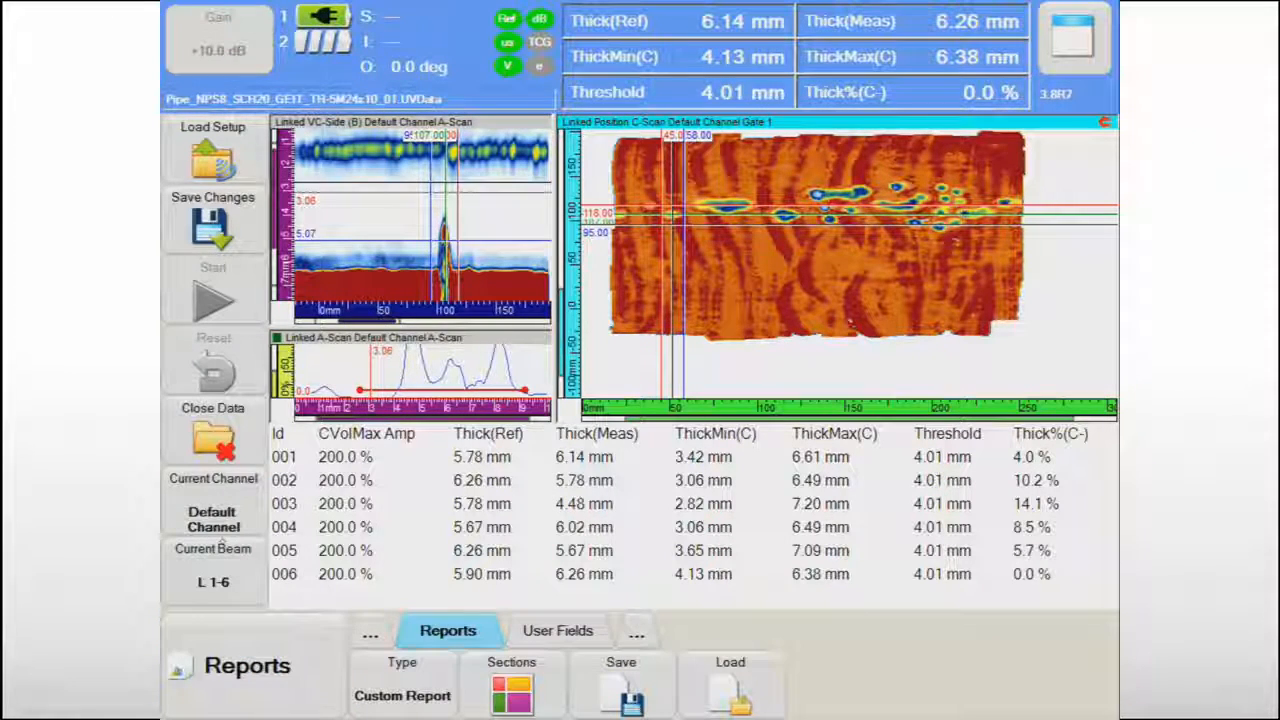
# Save the custom report with its sections under the default name in the Reports folder.
pyautogui.click(512, 684)
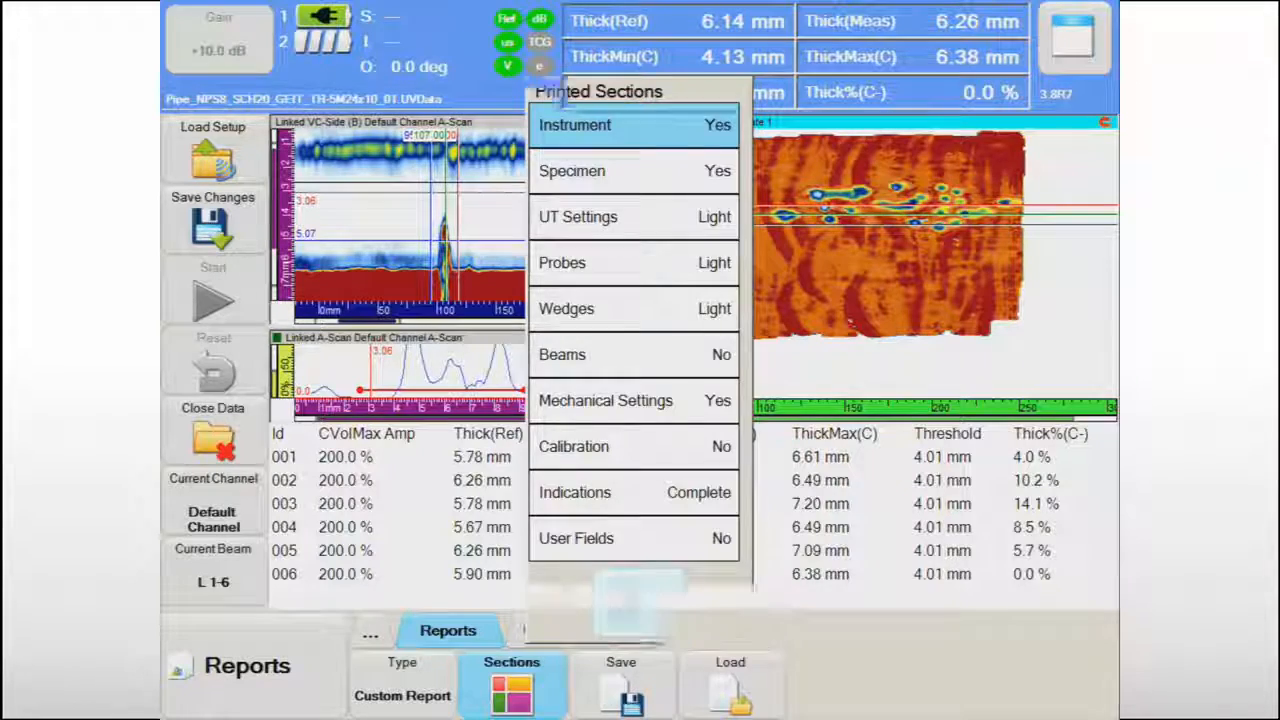
pyautogui.click(620, 684)
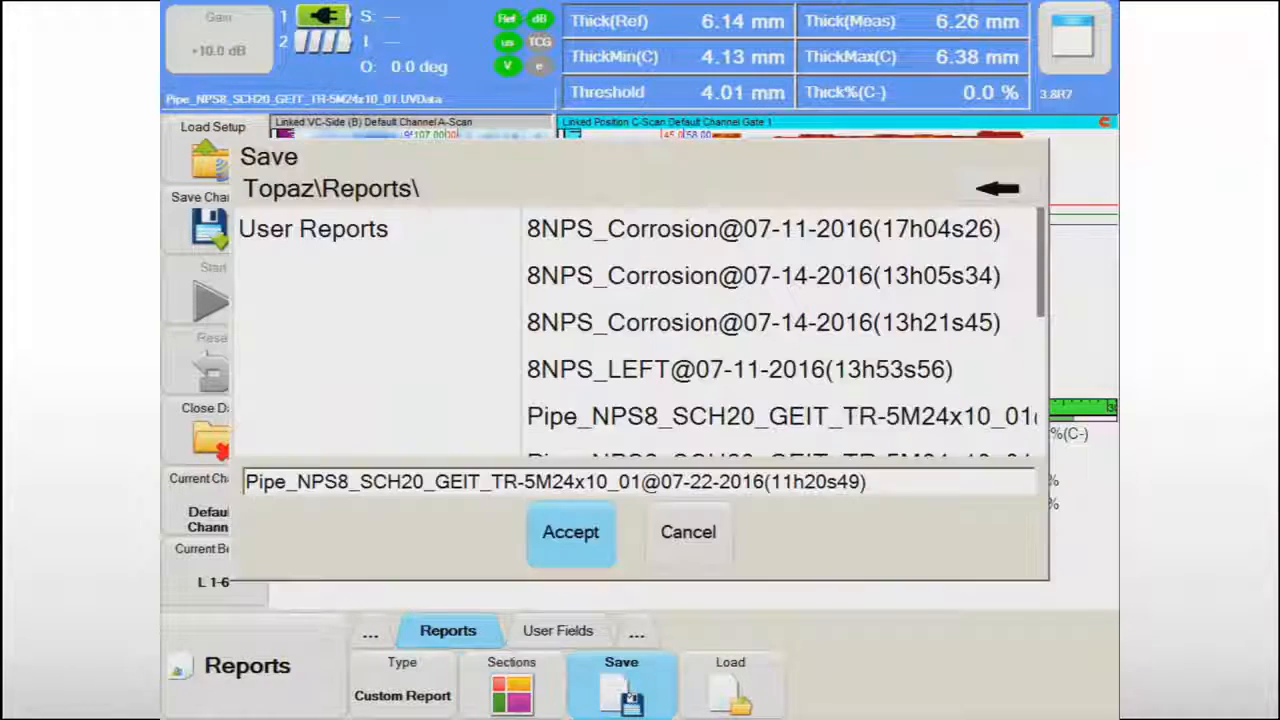
pyautogui.click(570, 532)
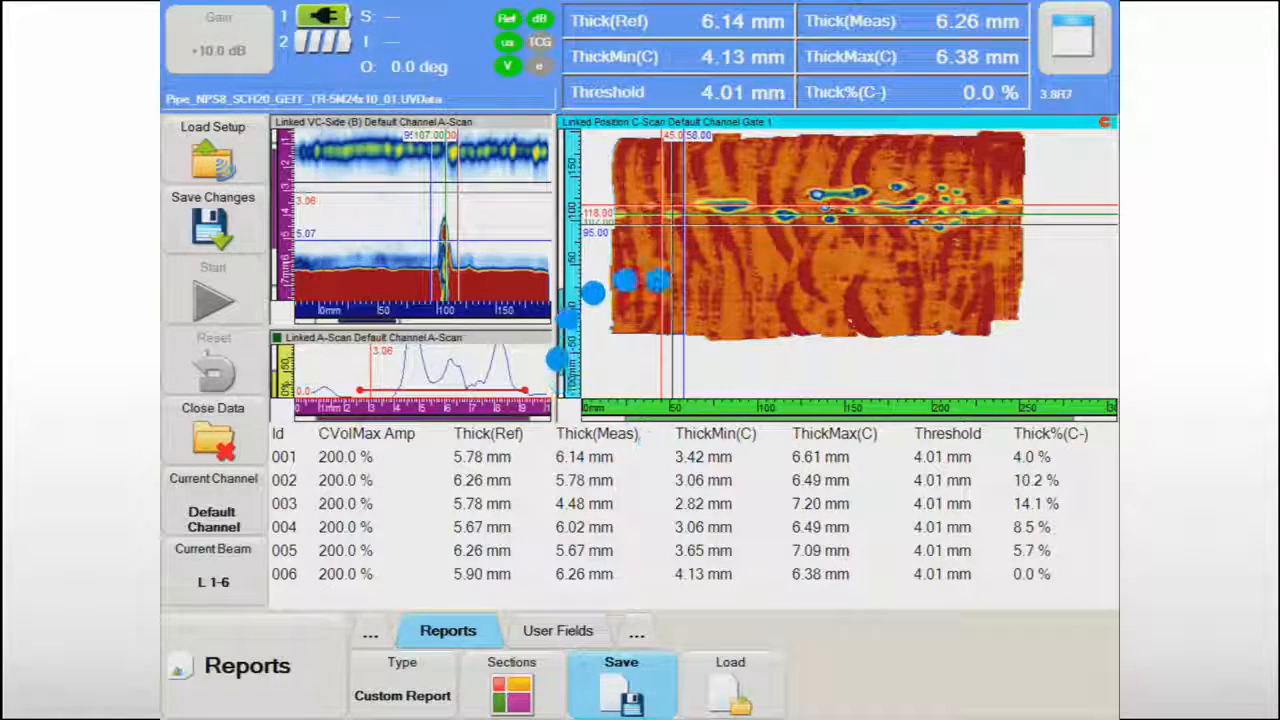
pyautogui.click(620, 684)
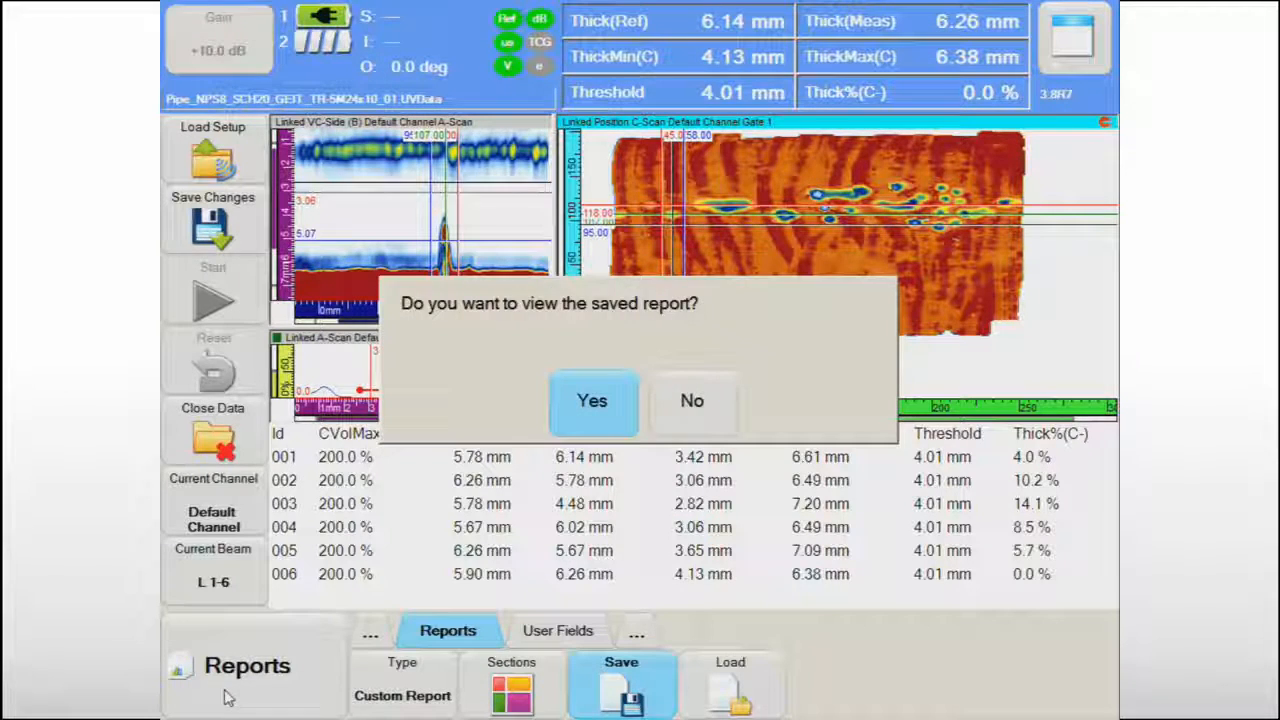
pyautogui.click(592, 400)
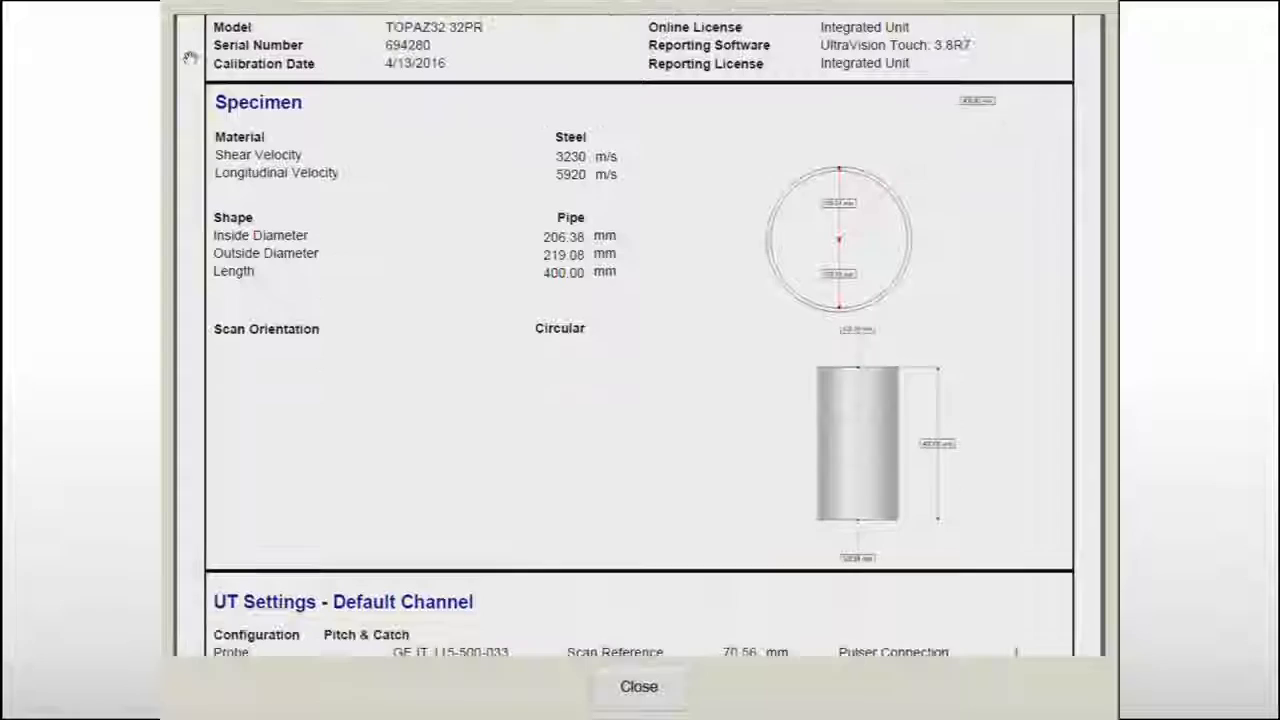
# Scroll through the saved report pages to review them.
pyautogui.scroll(-3)
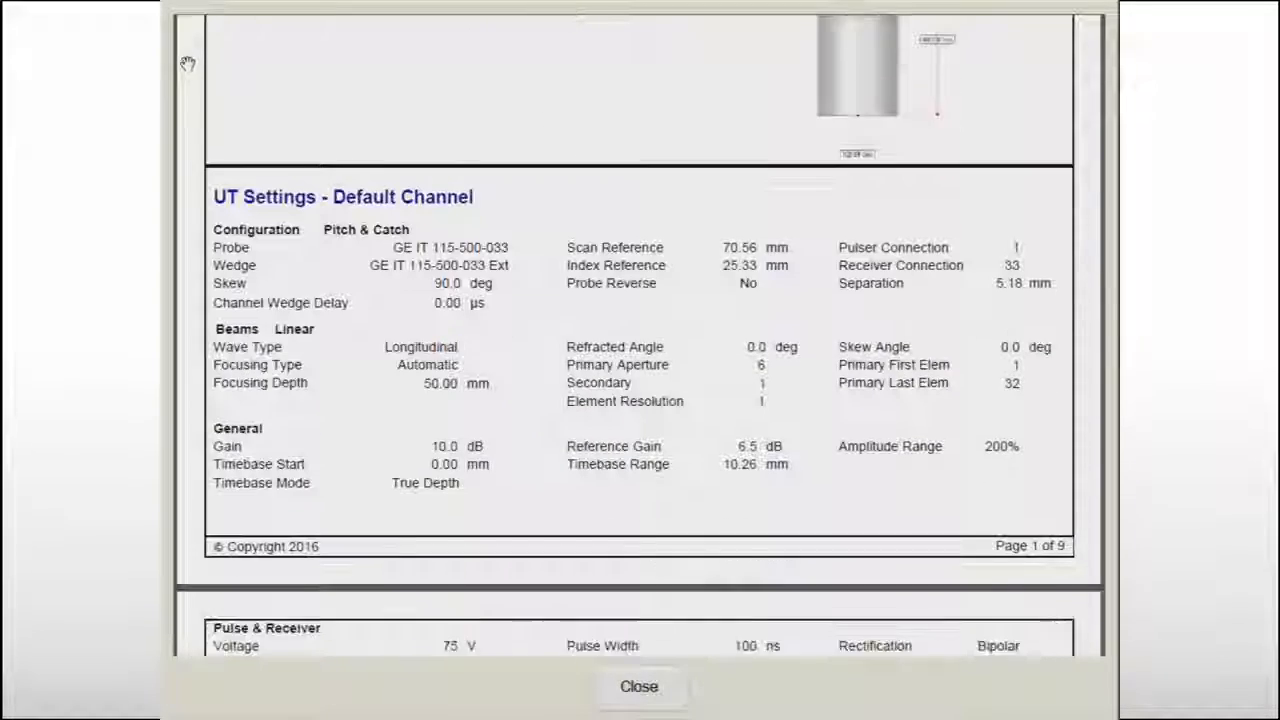
pyautogui.scroll(-3)
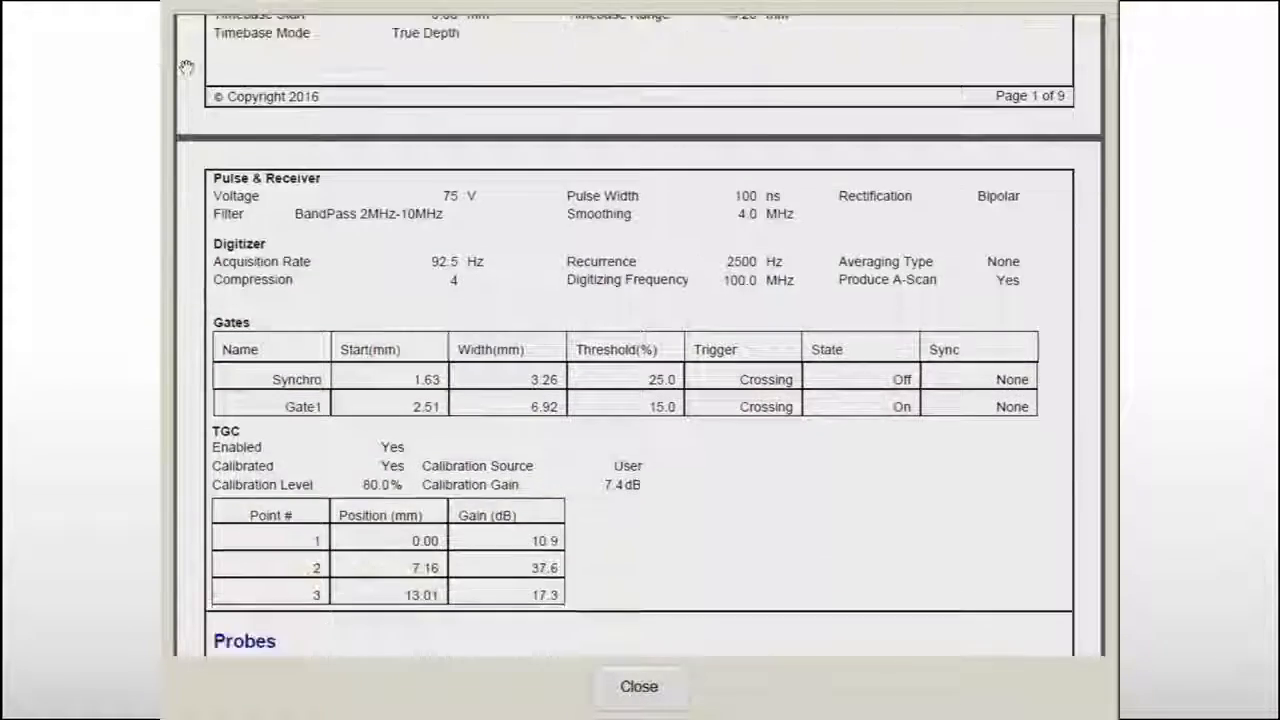
pyautogui.scroll(-3)
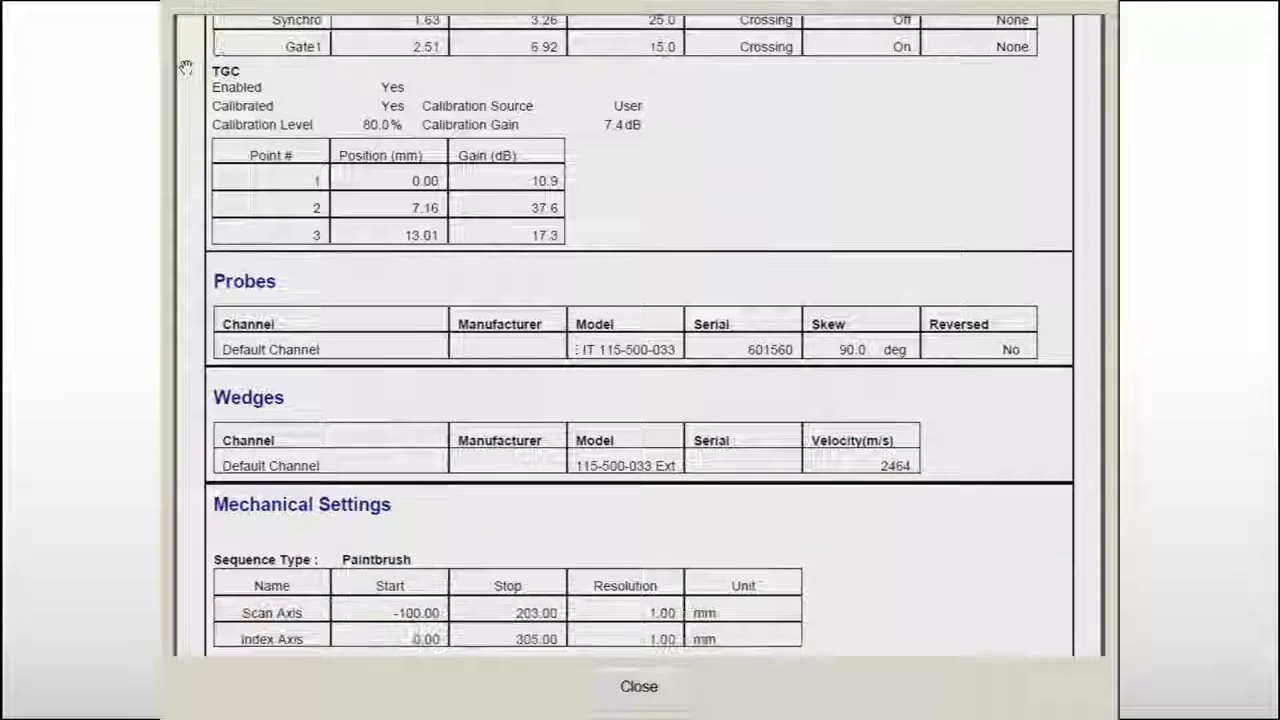
pyautogui.scroll(-3)
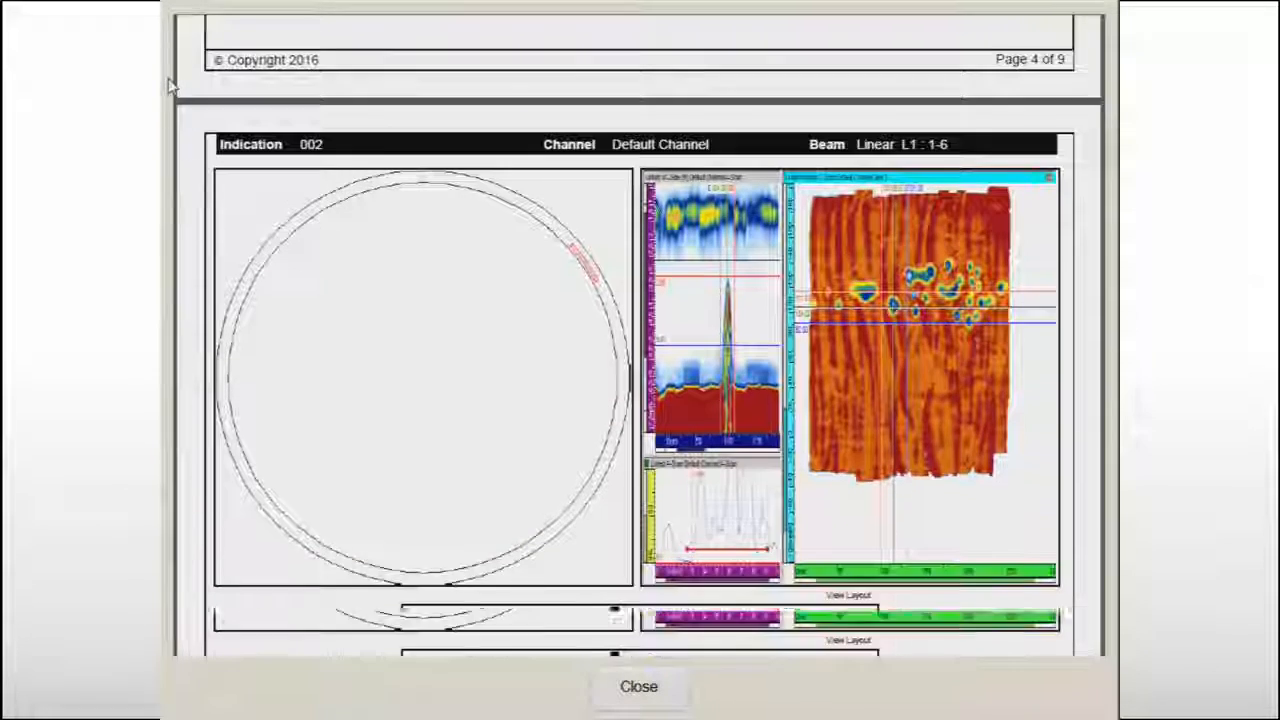
pyautogui.scroll(-3)
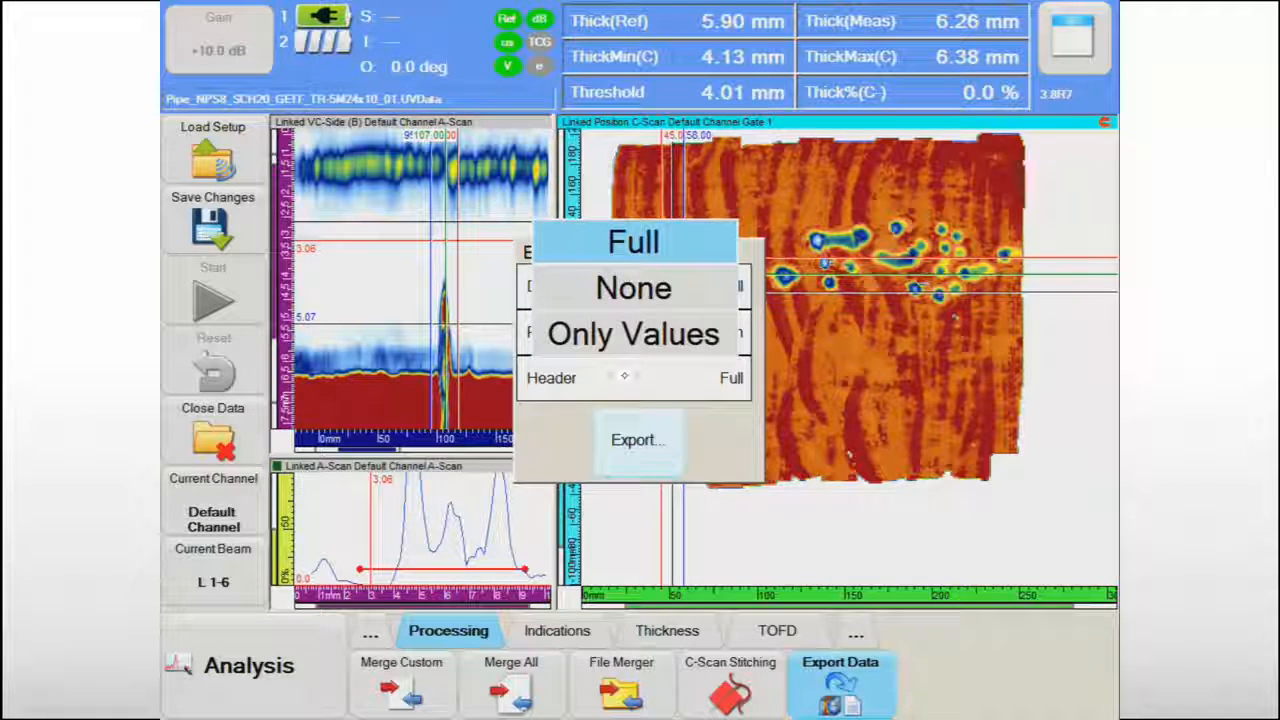
# Export the Position CScan data with a Full header to the ExportData folder.
pyautogui.click(632, 240)
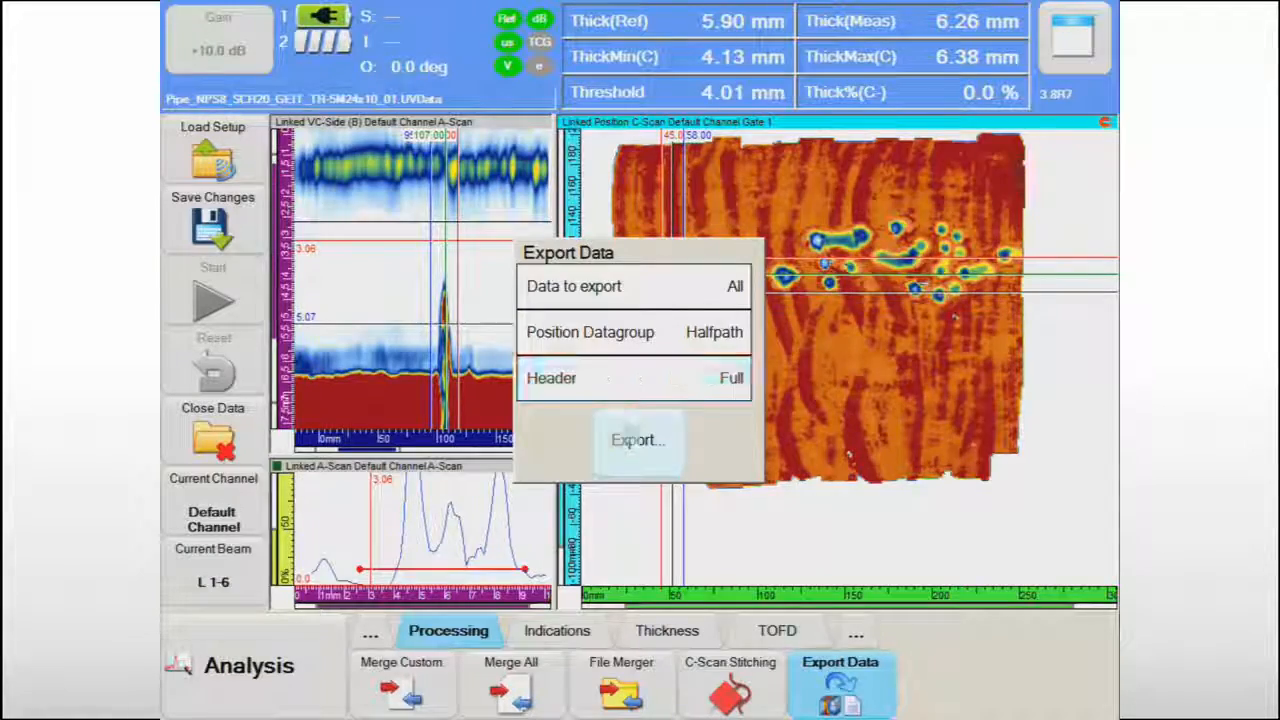
pyautogui.click(636, 440)
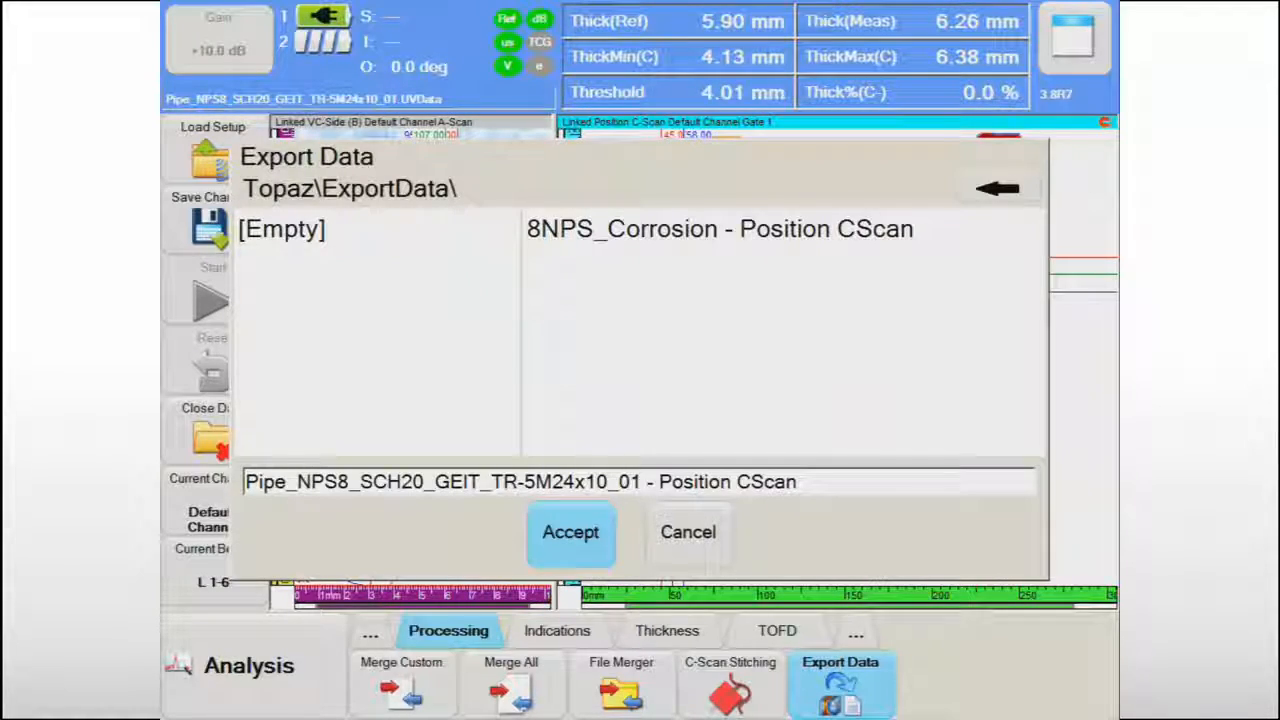
pyautogui.click(570, 532)
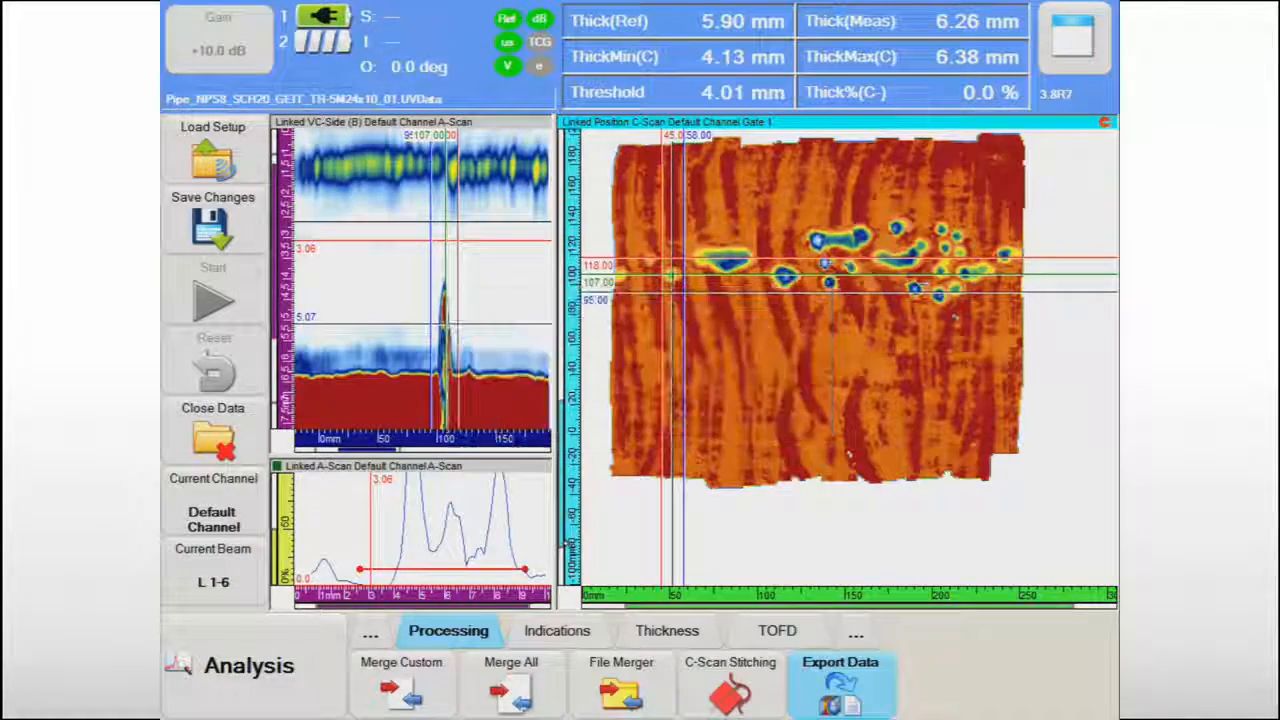
pyautogui.click(840, 684)
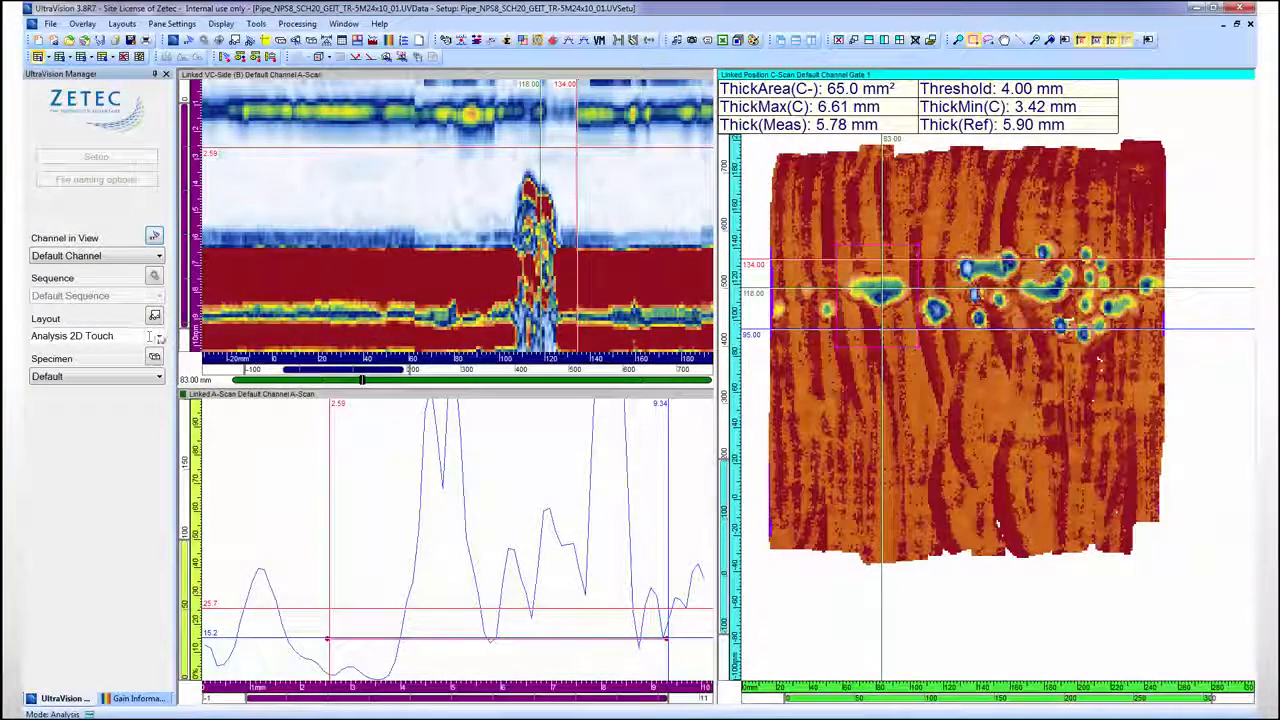
# Switch to the Analysis 2D & 3D layout and 3D Render the C-scan onto the pipe model.
pyautogui.click(96, 336)
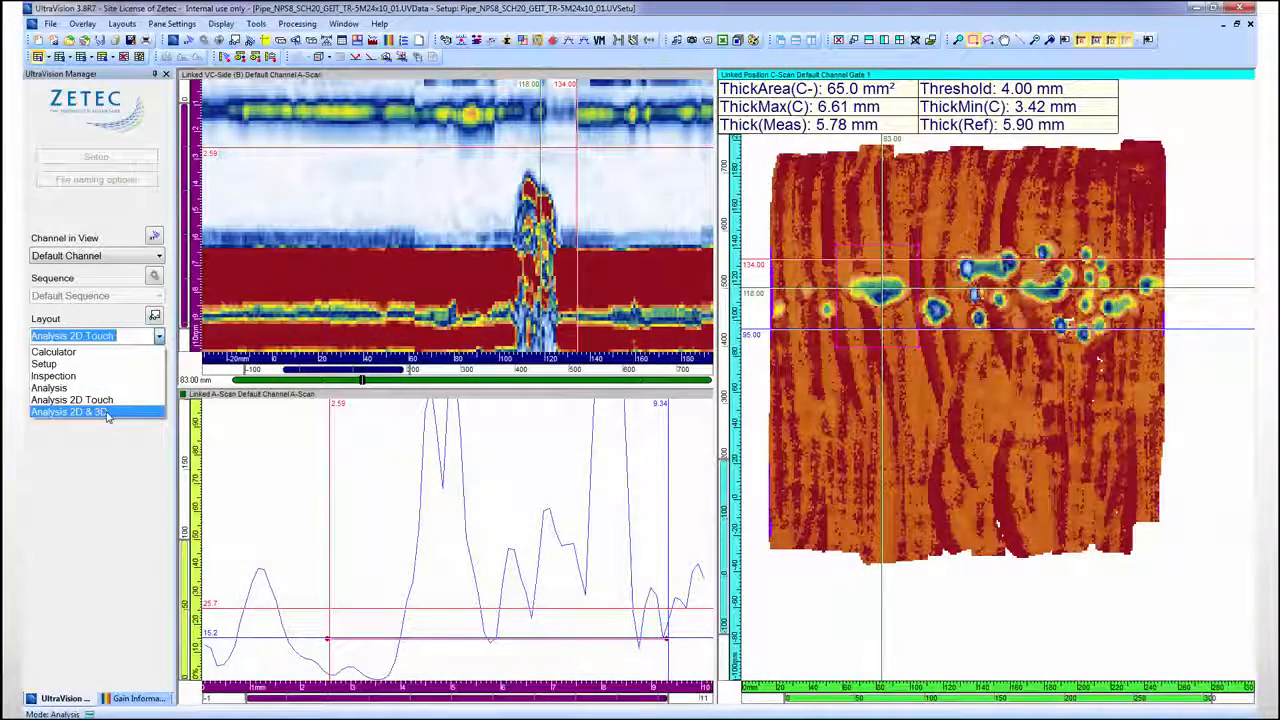
pyautogui.click(68, 412)
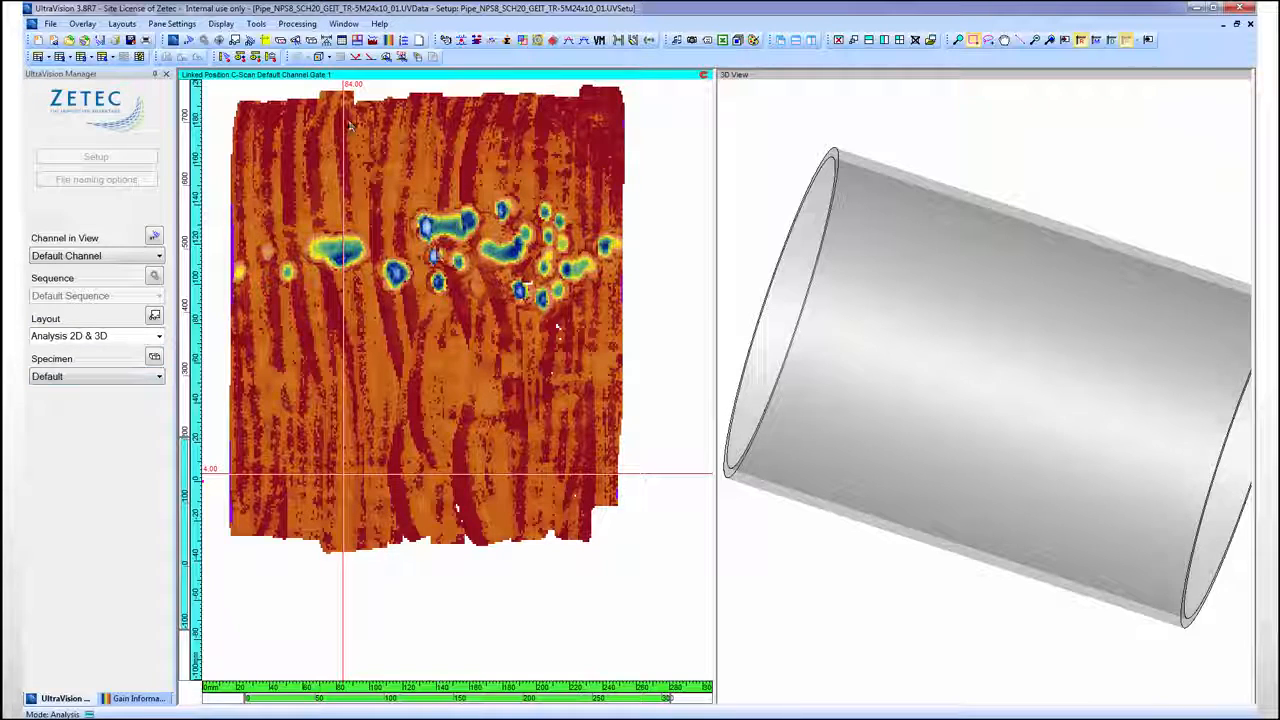
pyautogui.click(296, 24)
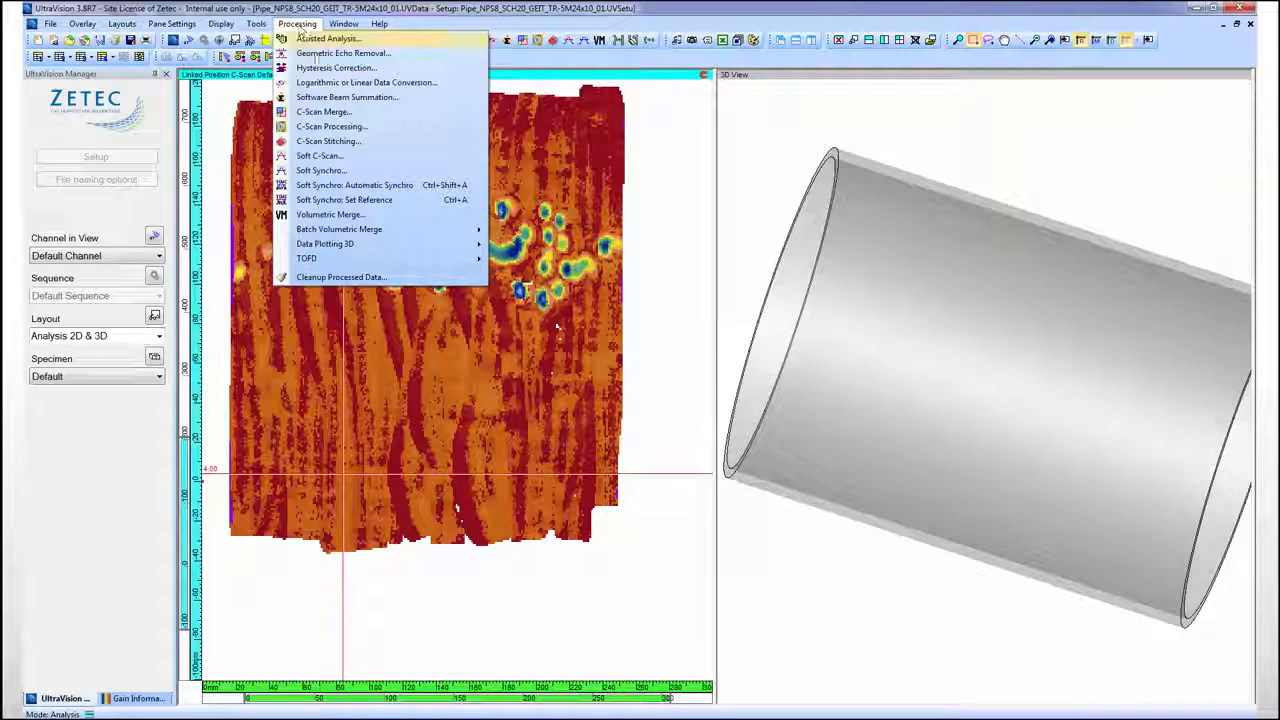
pyautogui.click(332, 126)
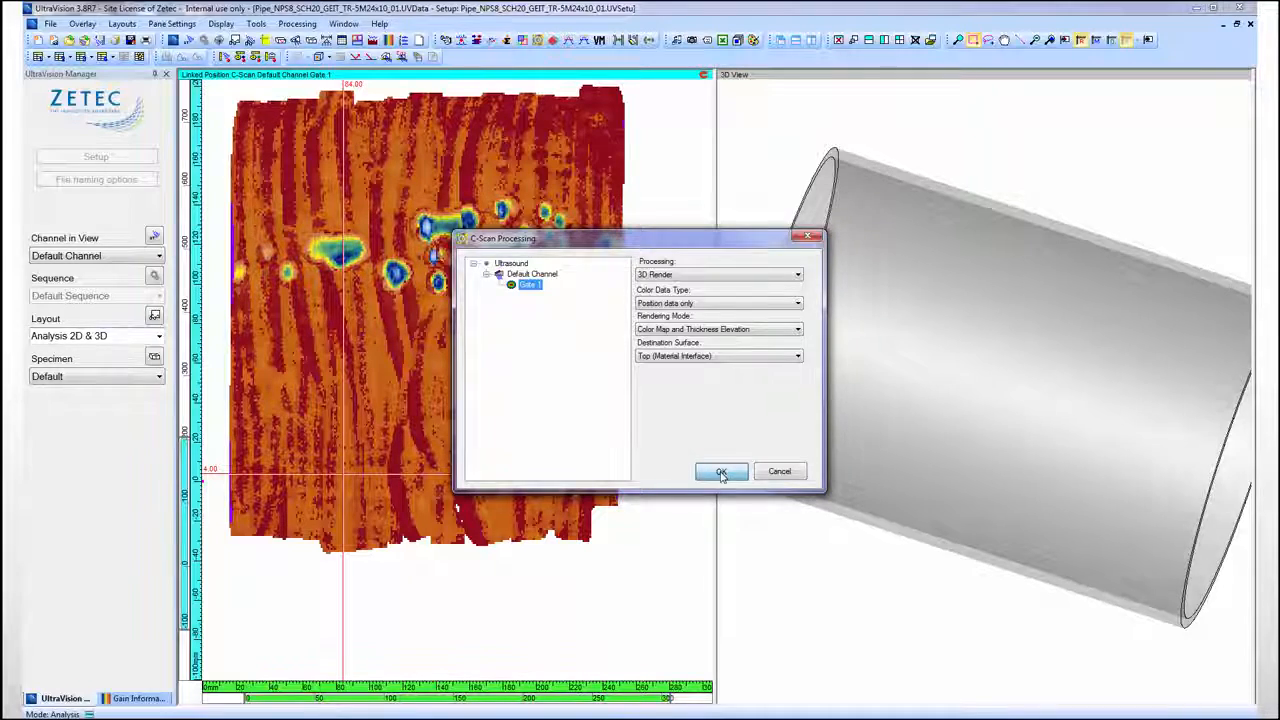
pyautogui.click(720, 472)
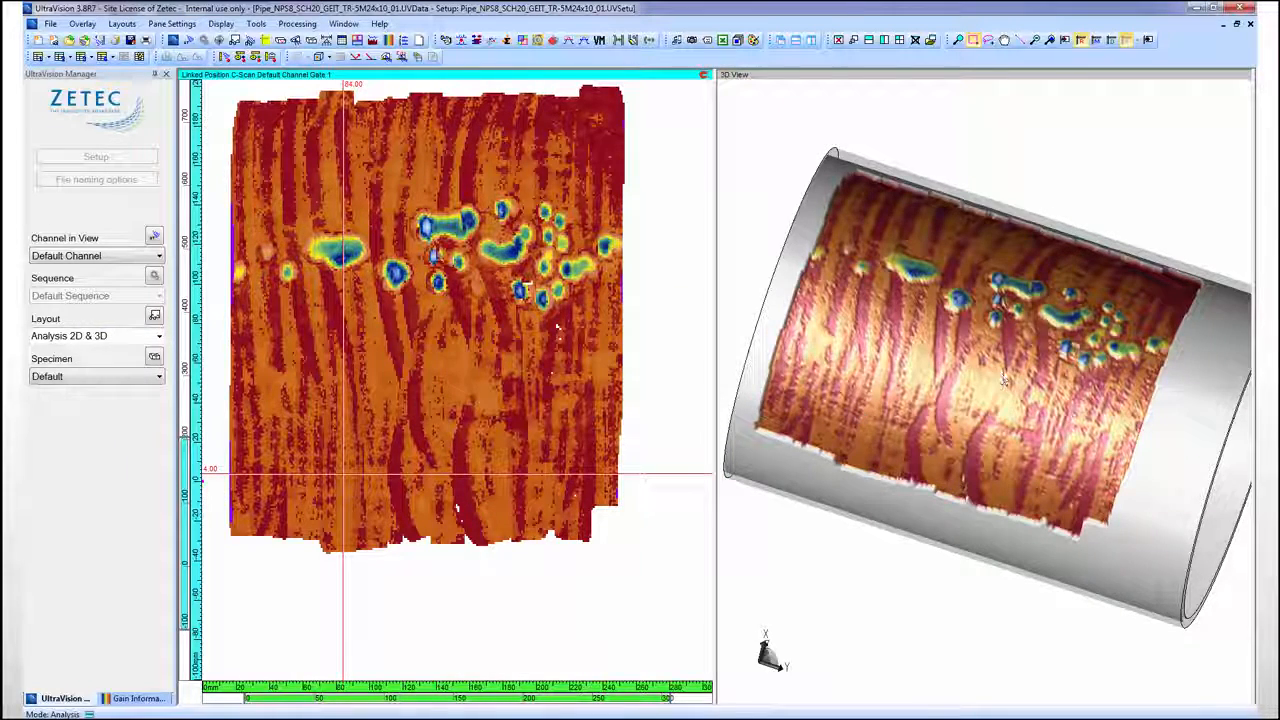